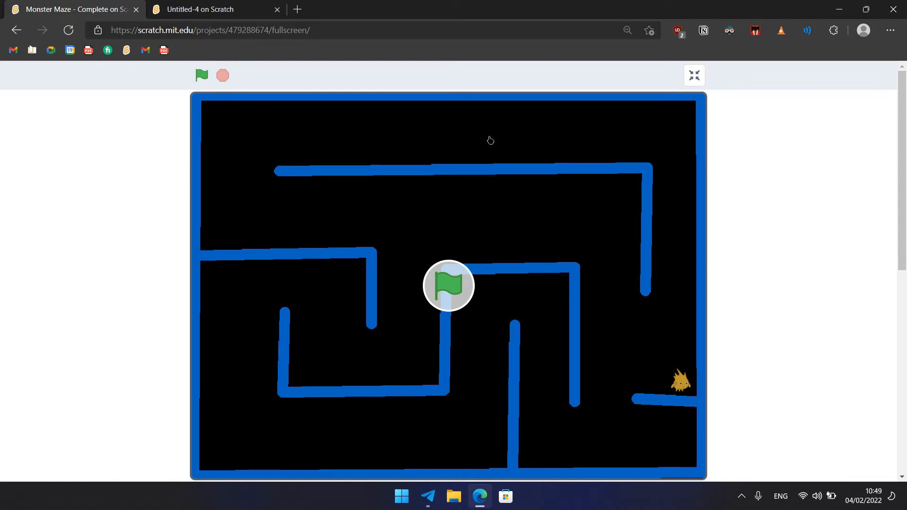
# Exit the Monster Maze fullscreen demo and switch to the Untitled-4 editor tab
pyautogui.click(201, 75)
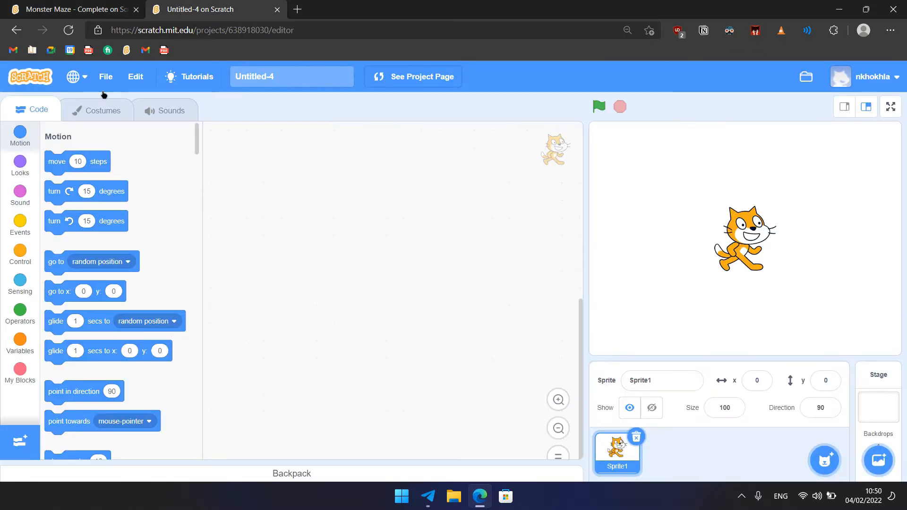
pyautogui.moveTo(387, 217)
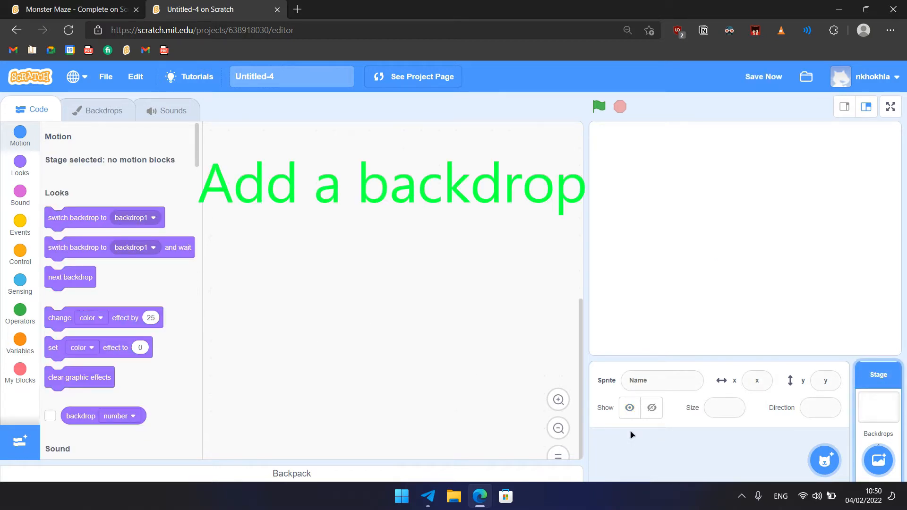
pyautogui.moveTo(878, 460)
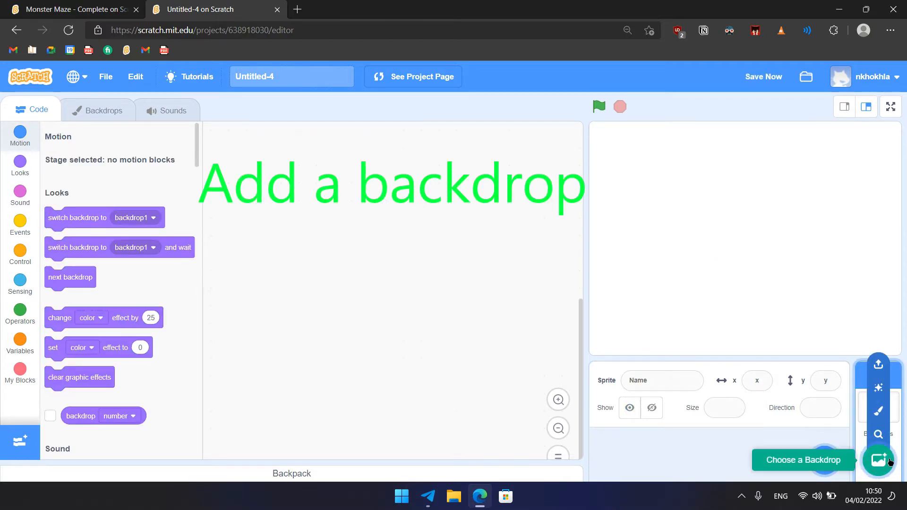
# Start a new blank painted backdrop from the Choose a Backdrop menu
pyautogui.click(878, 459)
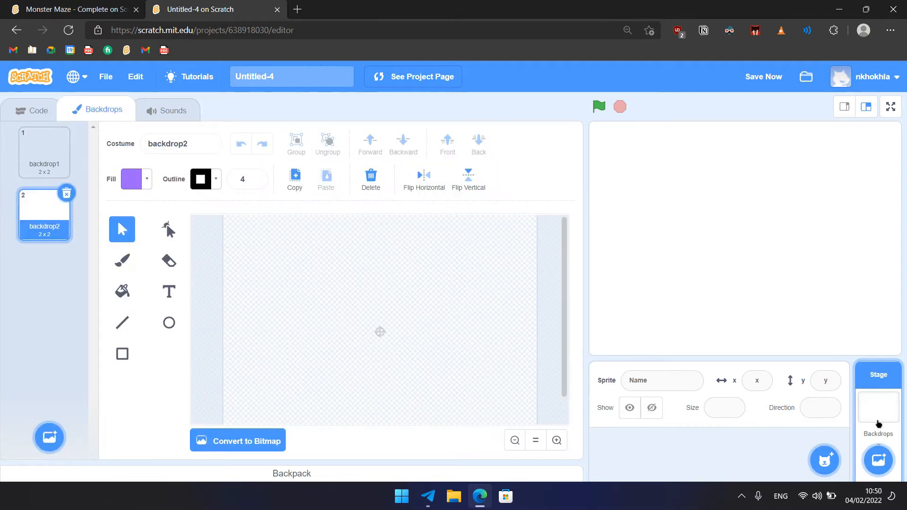
# Convert backdrop2 to bitmap and fill the whole canvas solid black
pyautogui.click(237, 440)
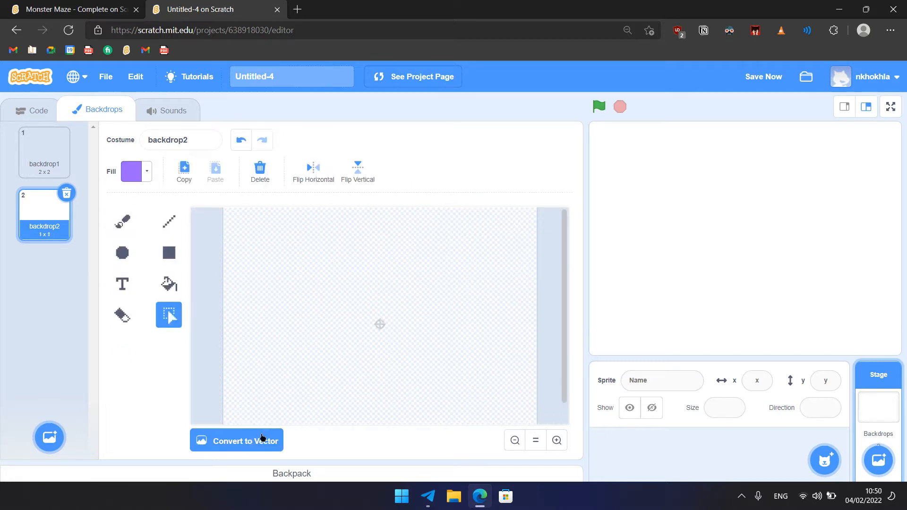
pyautogui.moveTo(344, 371)
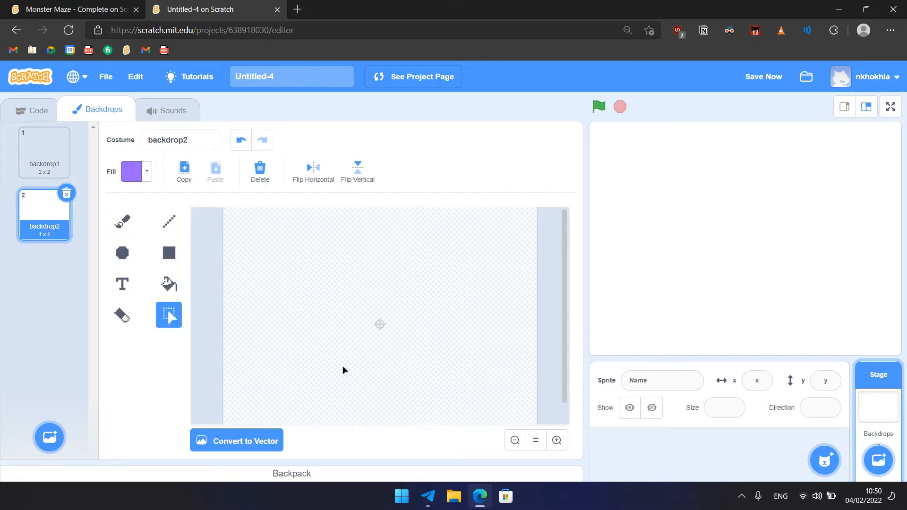
pyautogui.moveTo(312, 348)
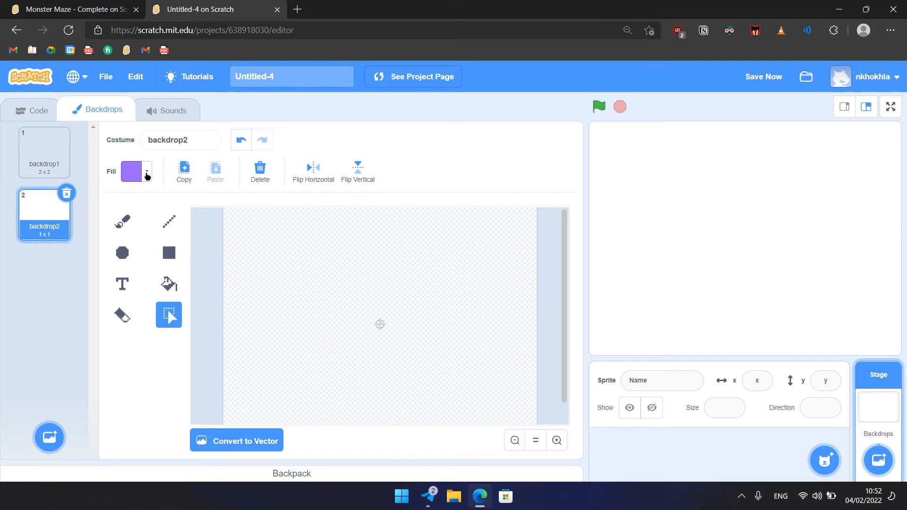
pyautogui.click(137, 171)
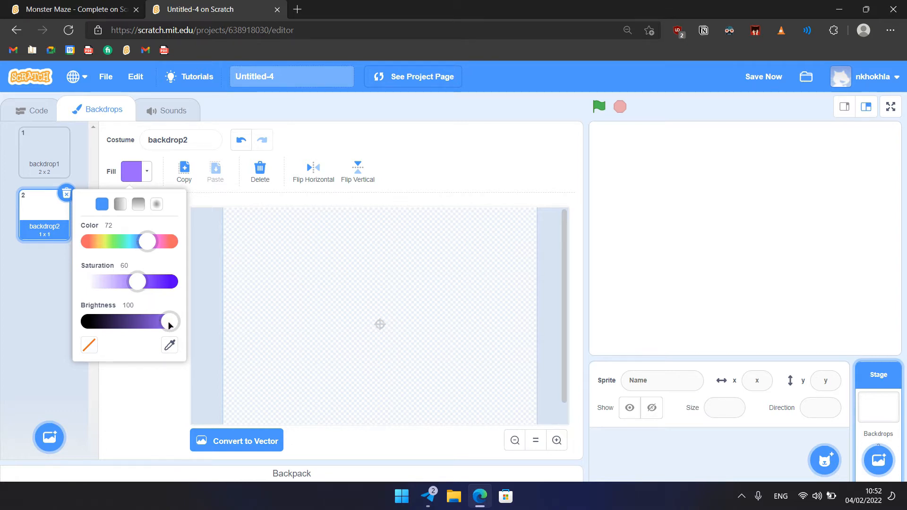
pyautogui.moveTo(170, 322); pyautogui.dragTo(87, 322)
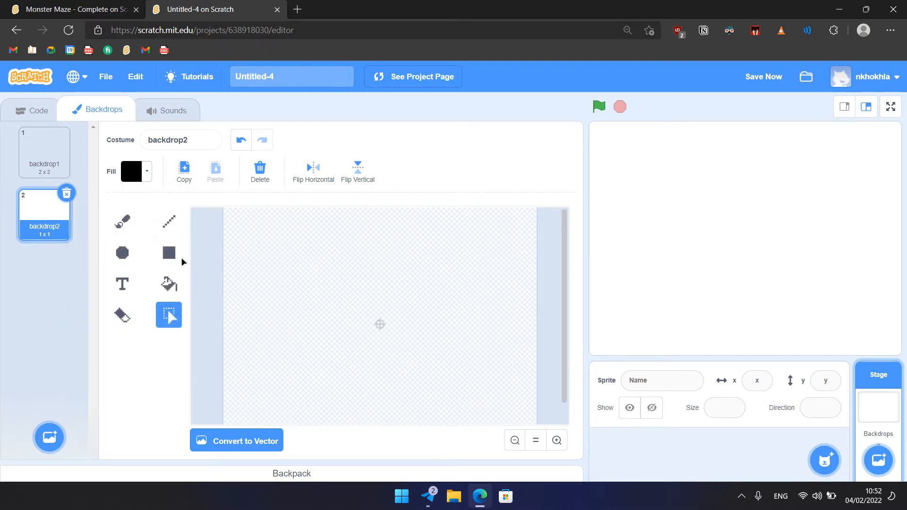
pyautogui.click(168, 284)
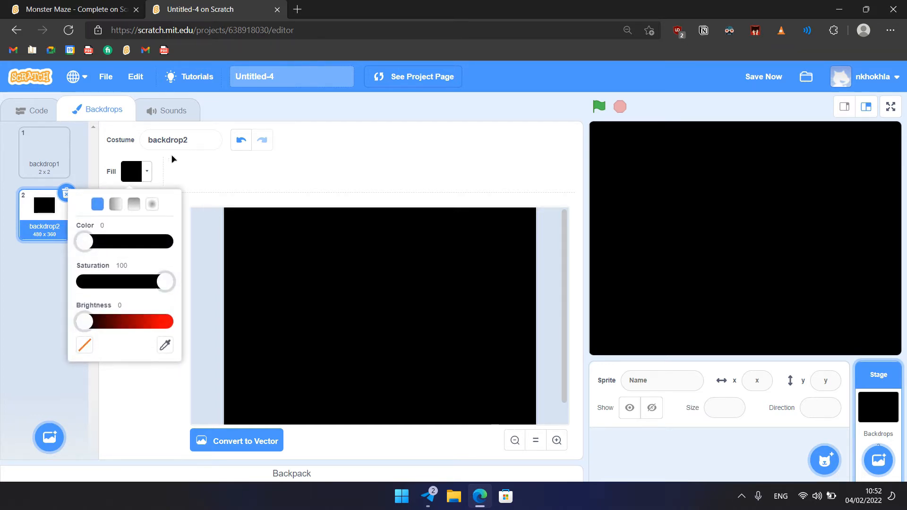
# Set the fill colour to bright blue (Color 58, Saturation 100, Brightness 100)
pyautogui.moveTo(83, 242); pyautogui.dragTo(104, 241)
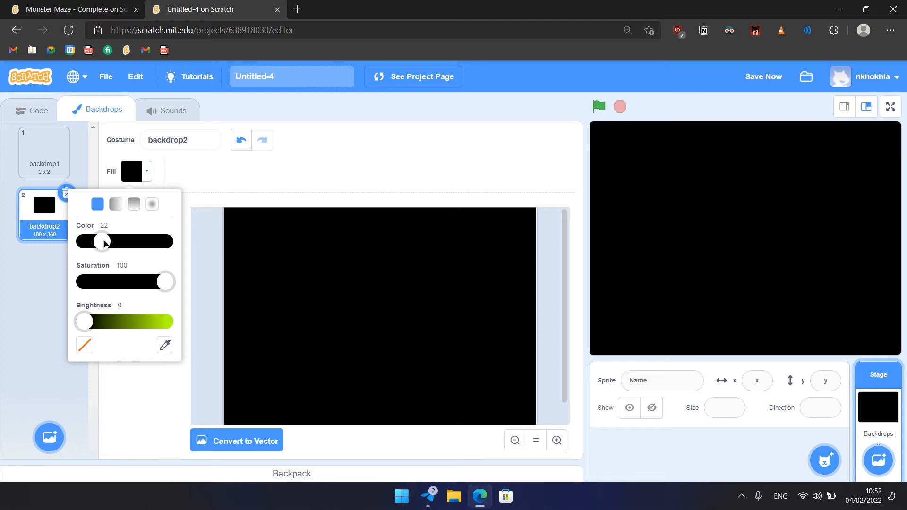
pyautogui.moveTo(103, 241); pyautogui.dragTo(131, 242)
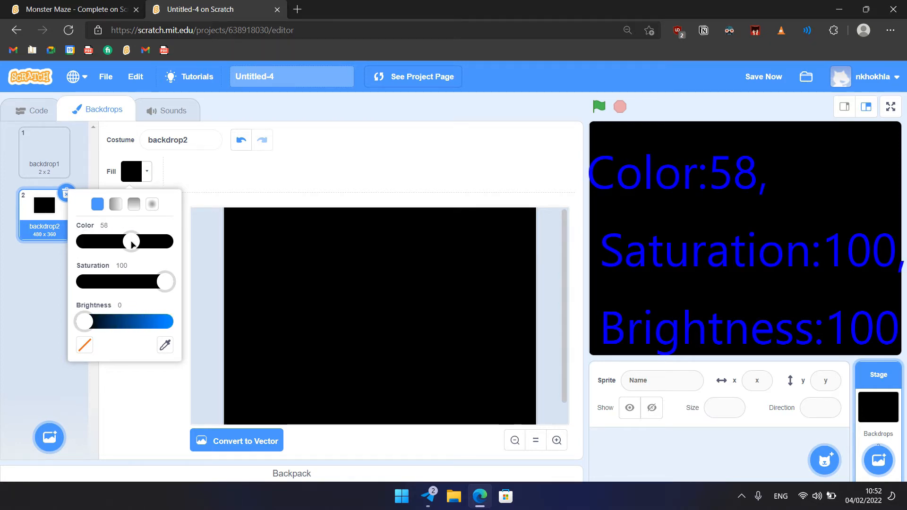
pyautogui.moveTo(85, 322); pyautogui.dragTo(165, 321)
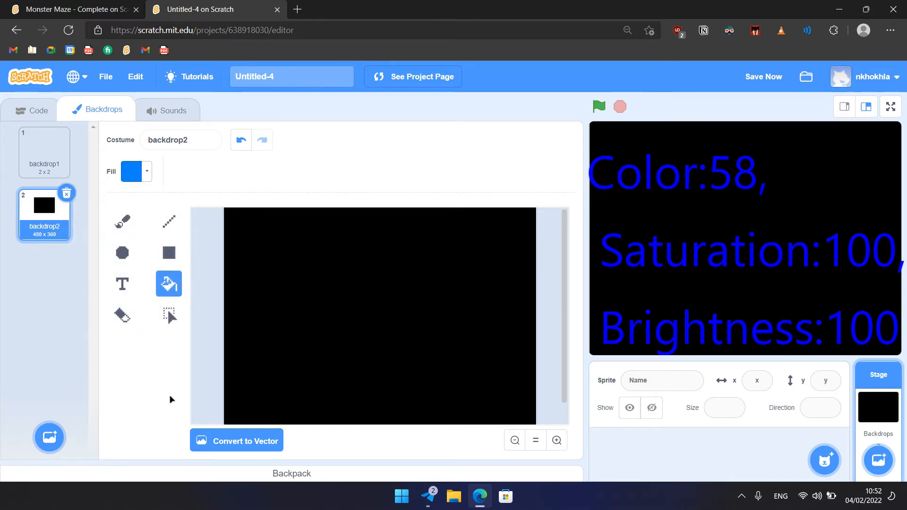
# Save the project and draw 20-wide blue Line-tool walls along the backdrop edges
pyautogui.click(763, 77)
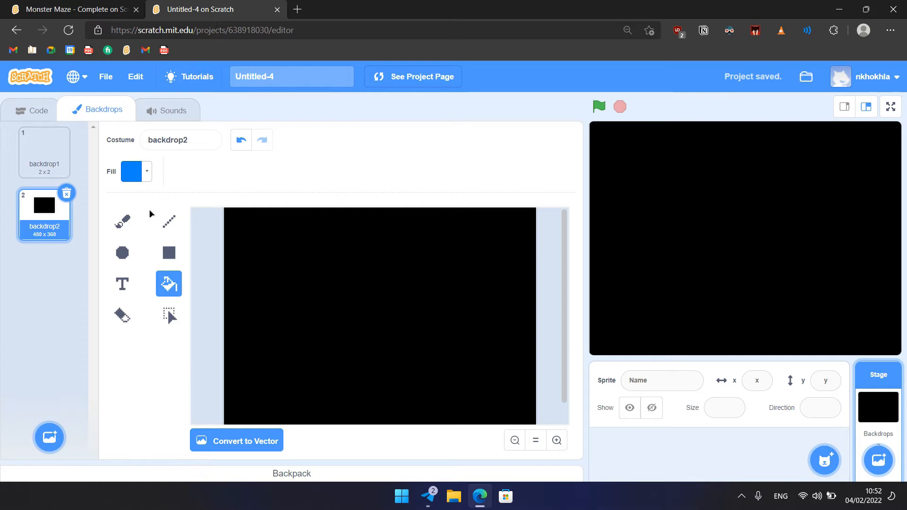
pyautogui.click(168, 221)
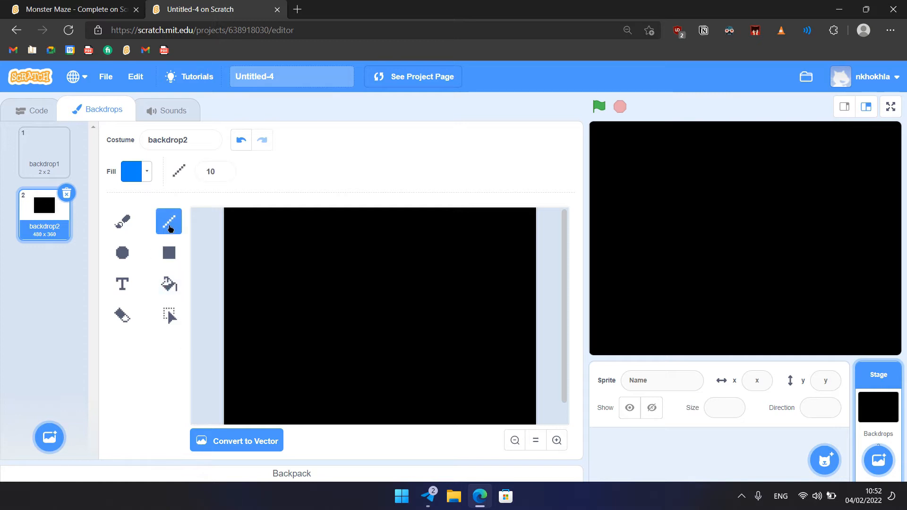
pyautogui.moveTo(168, 222)
pyautogui.write('20')
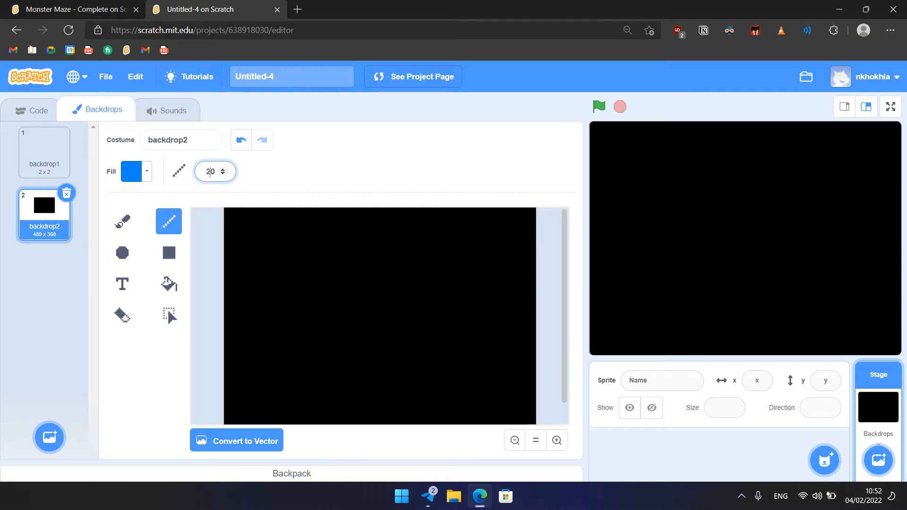
pyautogui.moveTo(293, 172)
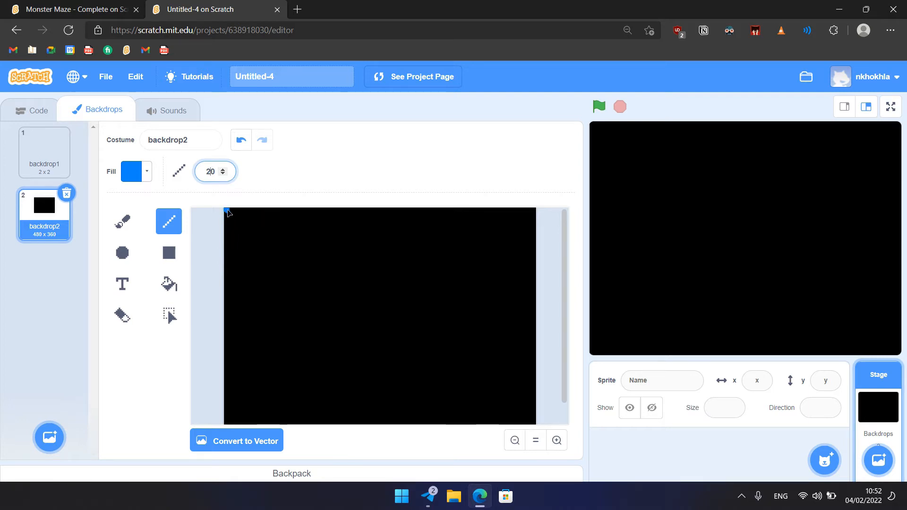
pyautogui.moveTo(227, 209); pyautogui.dragTo(227, 427)
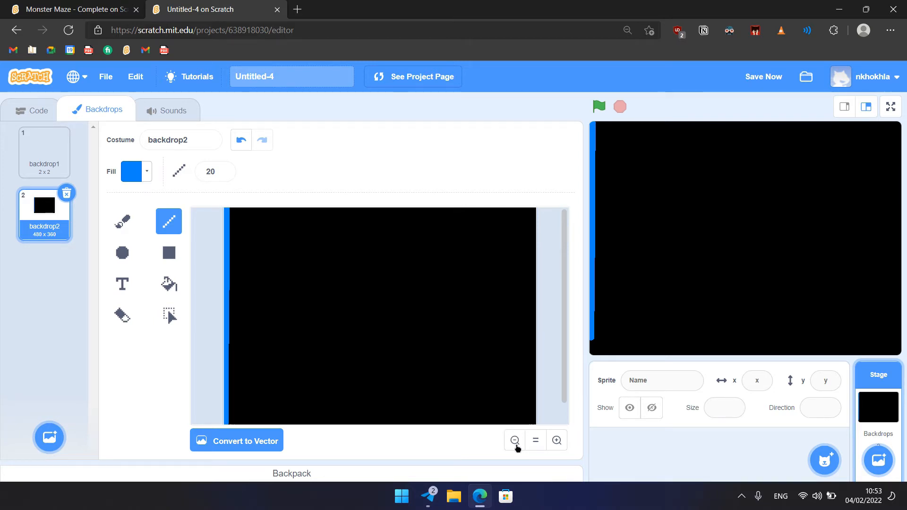
pyautogui.click(514, 440)
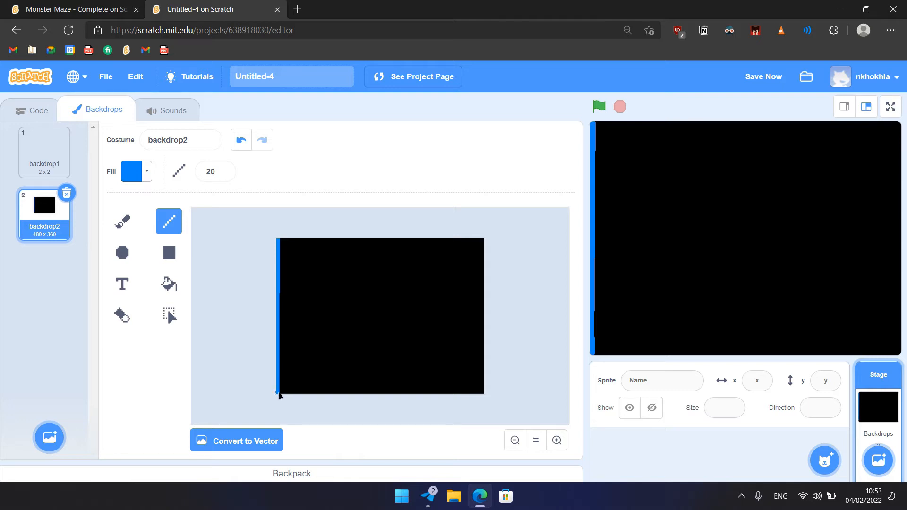
pyautogui.moveTo(280, 395); pyautogui.dragTo(483, 395)
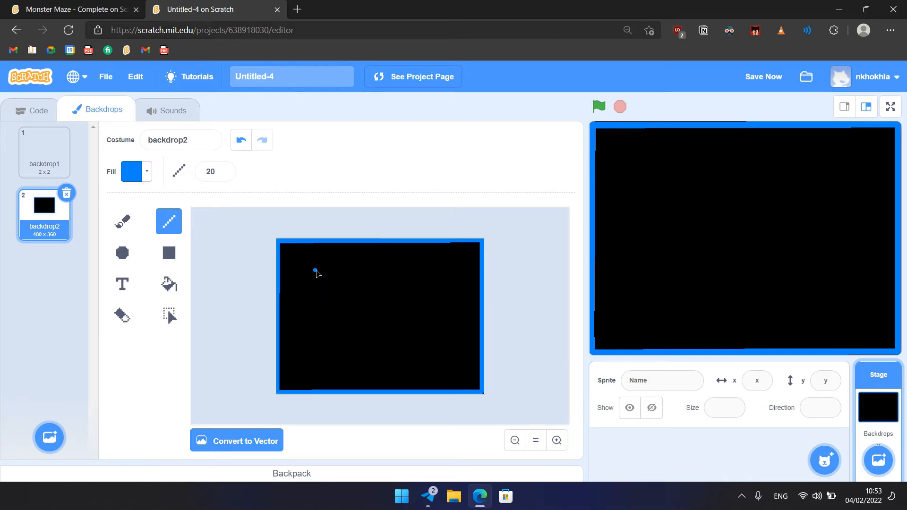
# Draw interior blue maze walls: a top wall turning down and lower-left corridor walls
pyautogui.moveTo(314, 271); pyautogui.dragTo(440, 272)
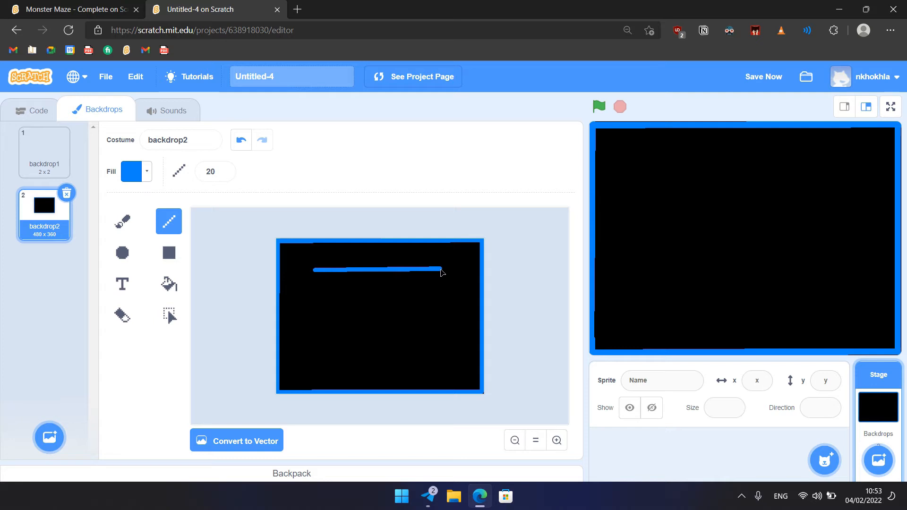
pyautogui.moveTo(440, 268); pyautogui.dragTo(440, 315)
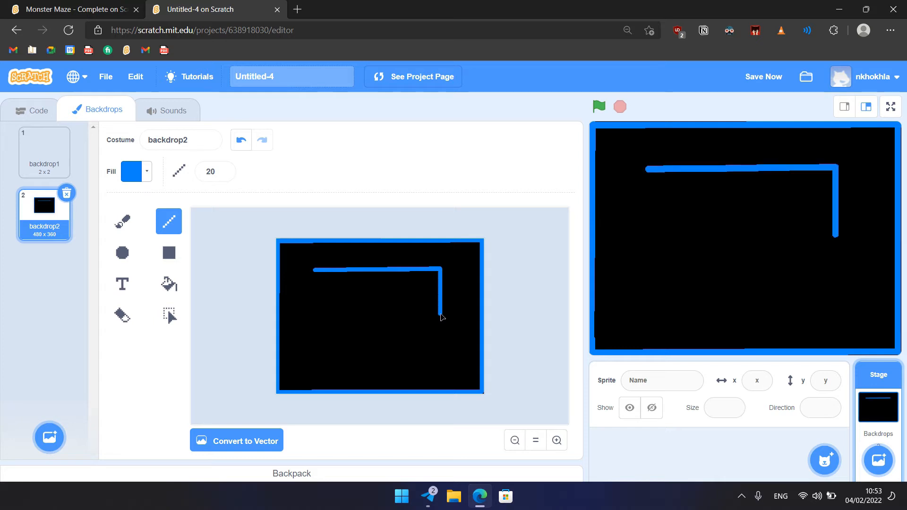
pyautogui.moveTo(282, 317)
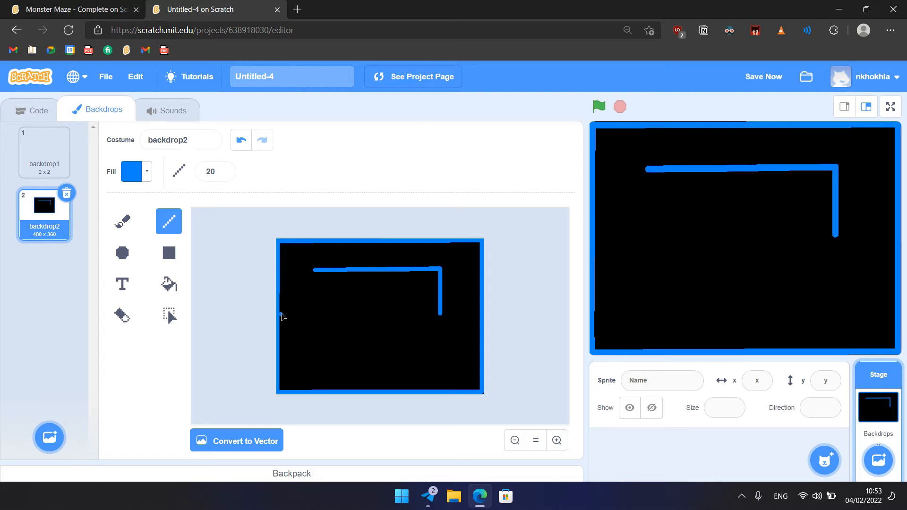
pyautogui.moveTo(280, 311); pyautogui.dragTo(364, 311)
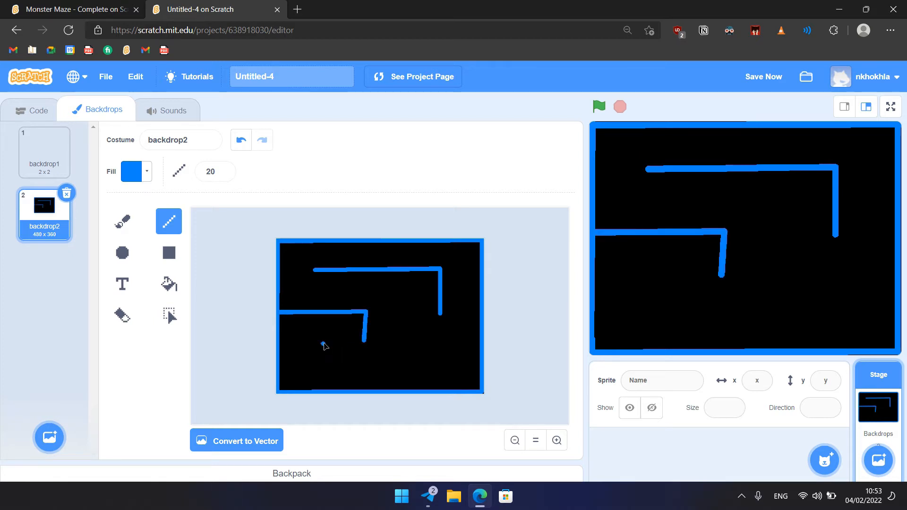
pyautogui.moveTo(321, 347); pyautogui.dragTo(322, 371)
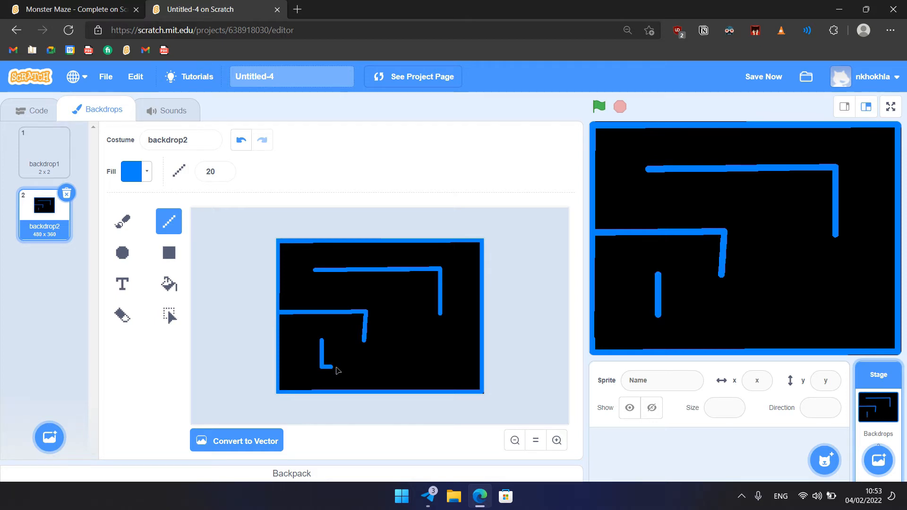
pyautogui.moveTo(322, 366); pyautogui.dragTo(397, 363)
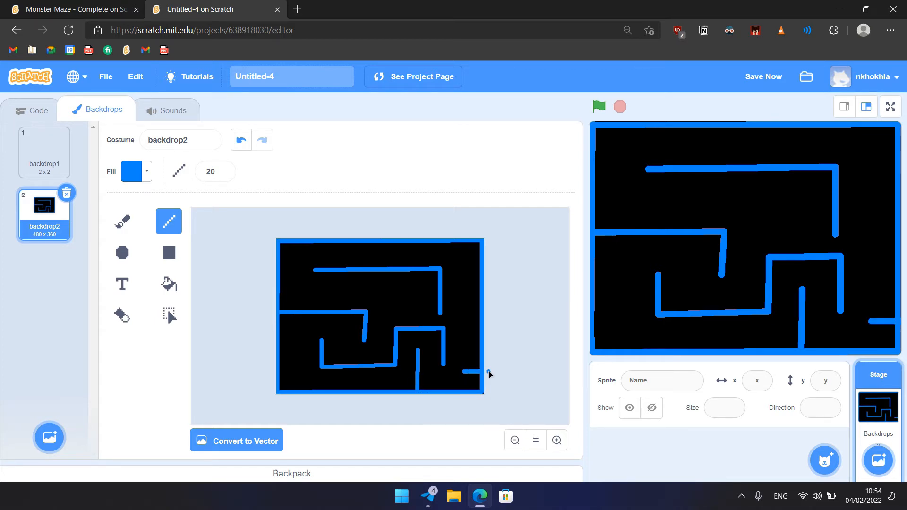
pyautogui.moveTo(414, 216)
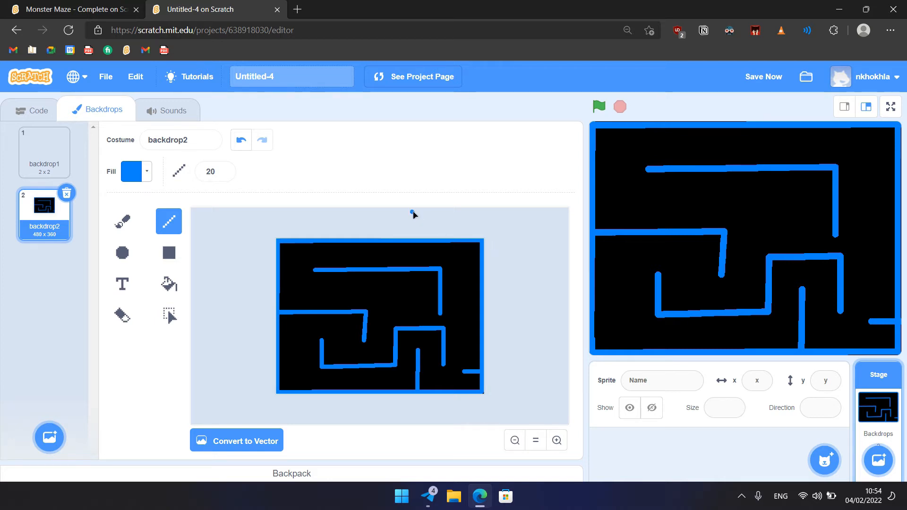
pyautogui.moveTo(432, 170)
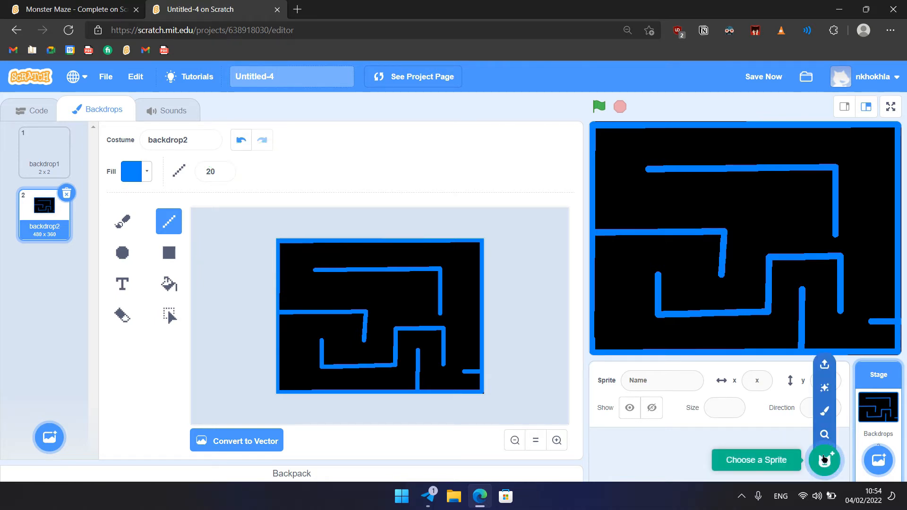
# Search the sprite library for 'go' and add Gobo to the project
pyautogui.click(824, 460)
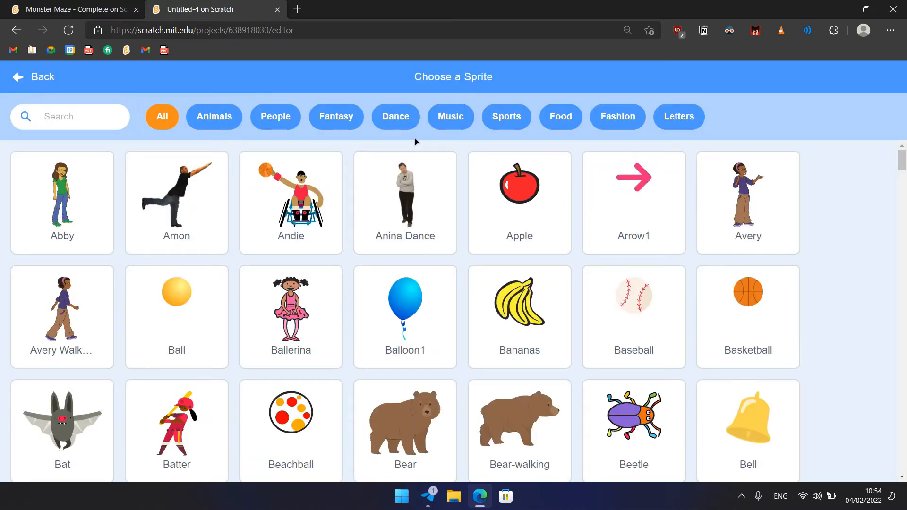
pyautogui.write('go')
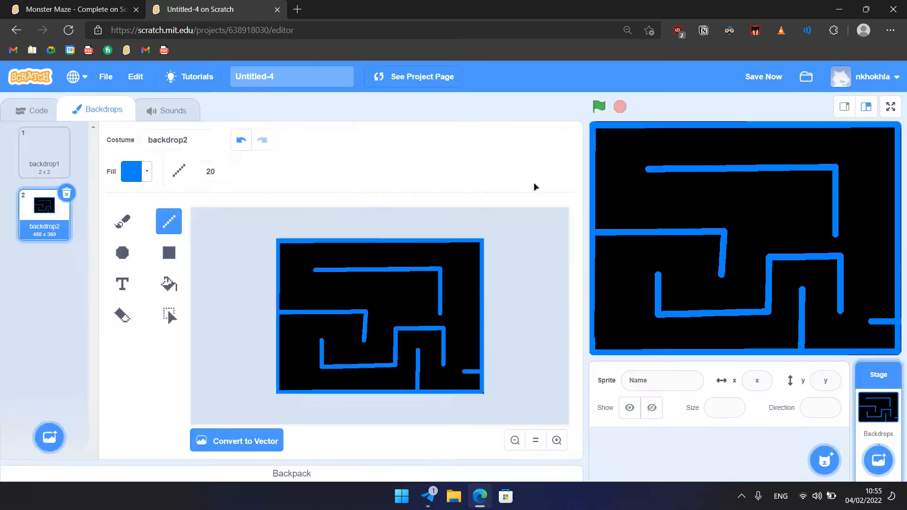
pyautogui.click(39, 110)
pyautogui.write('20')
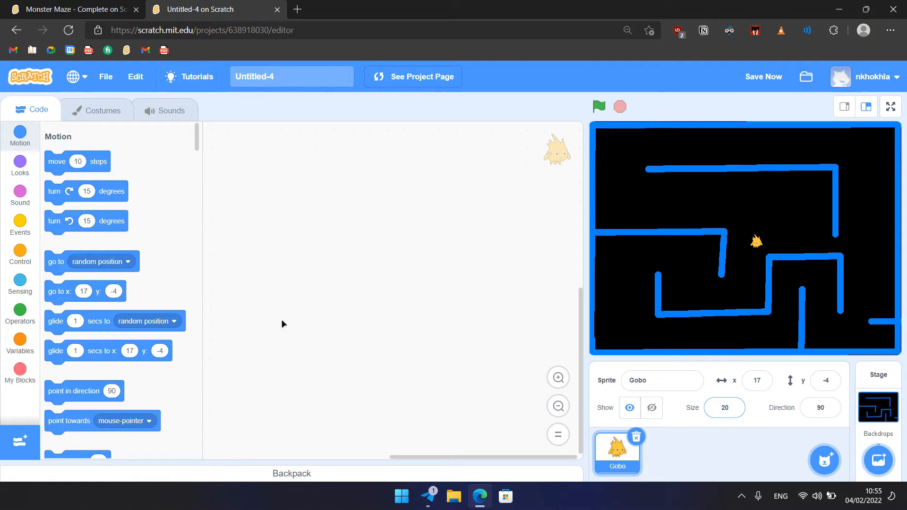
# Start Gobo's green-flag script with left-right rotation style and size 20%
pyautogui.click(20, 226)
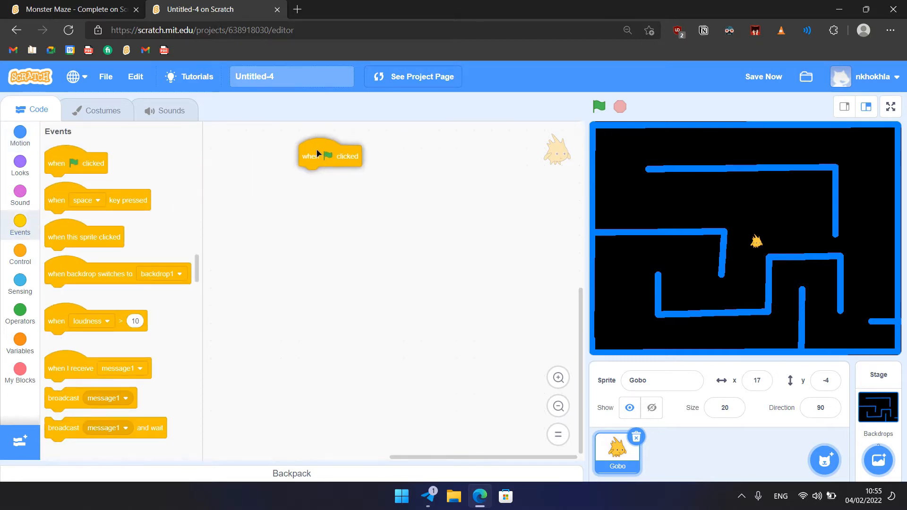
pyautogui.moveTo(330, 155); pyautogui.dragTo(268, 158)
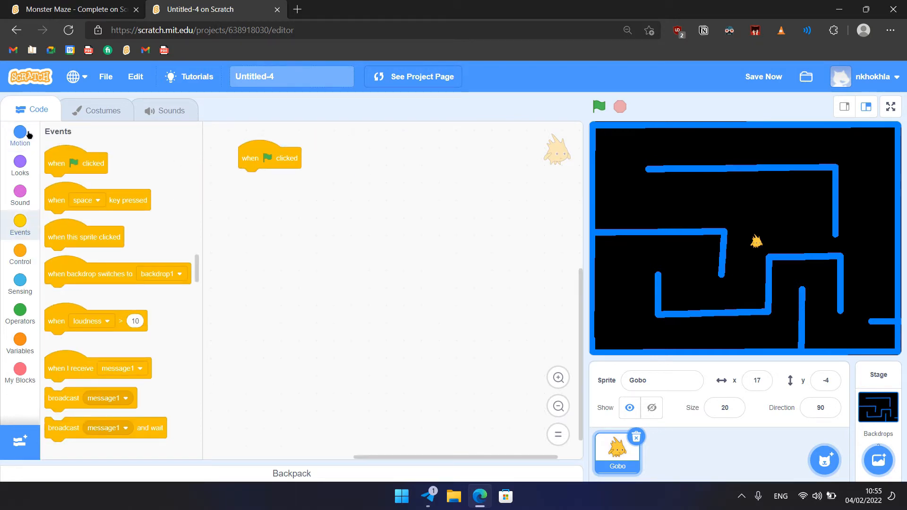
pyautogui.click(19, 135)
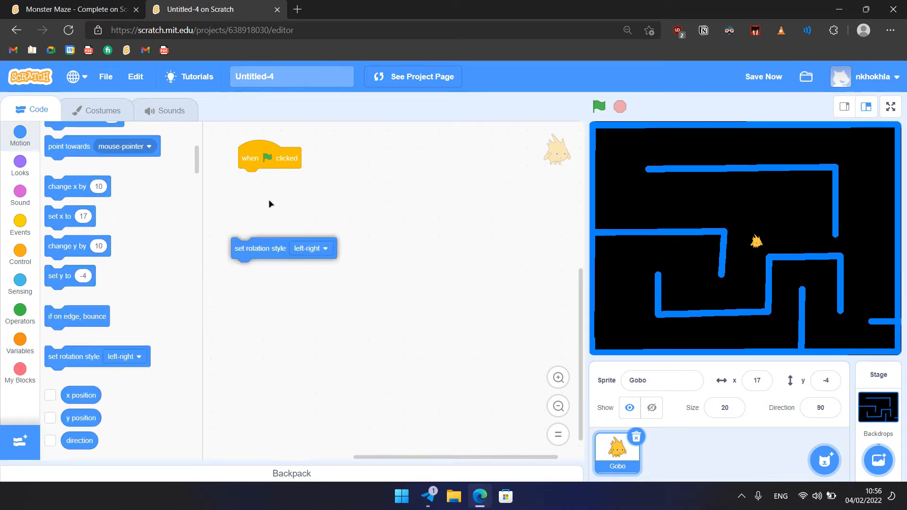
pyautogui.moveTo(260, 248); pyautogui.dragTo(267, 179)
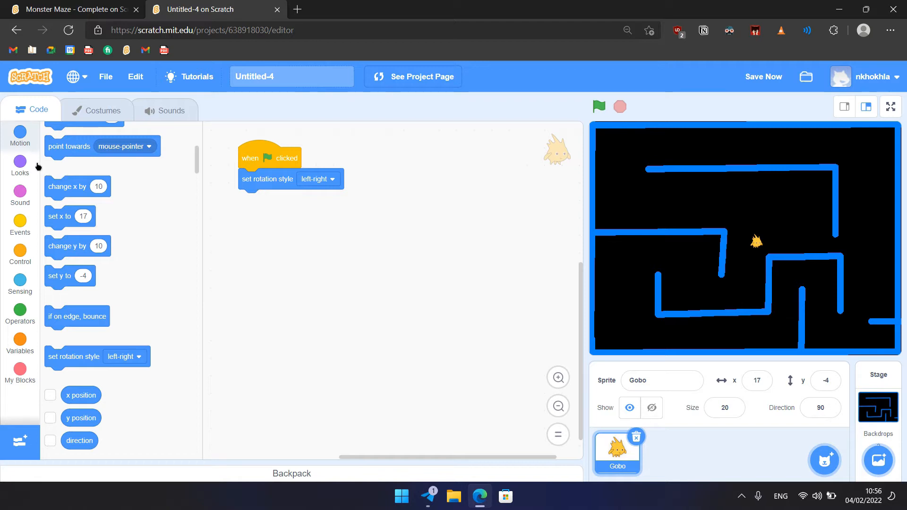
pyautogui.click(20, 165)
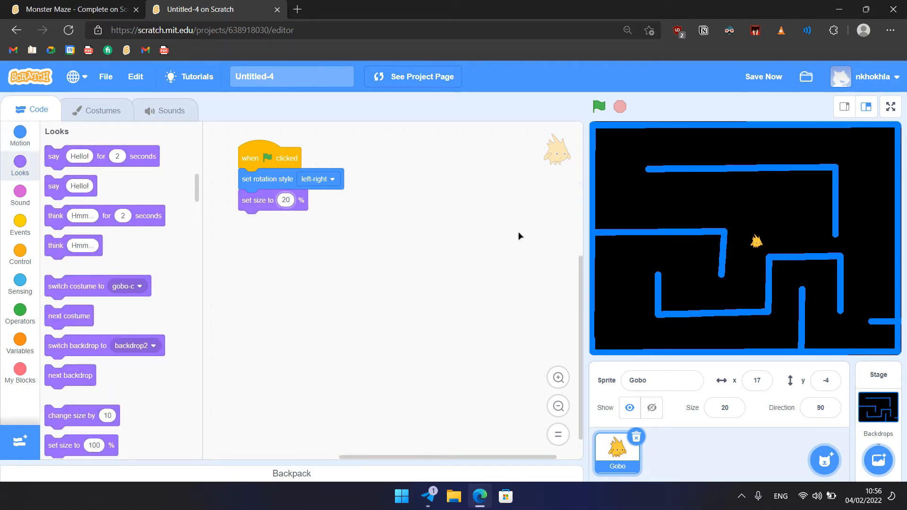
pyautogui.click(20, 253)
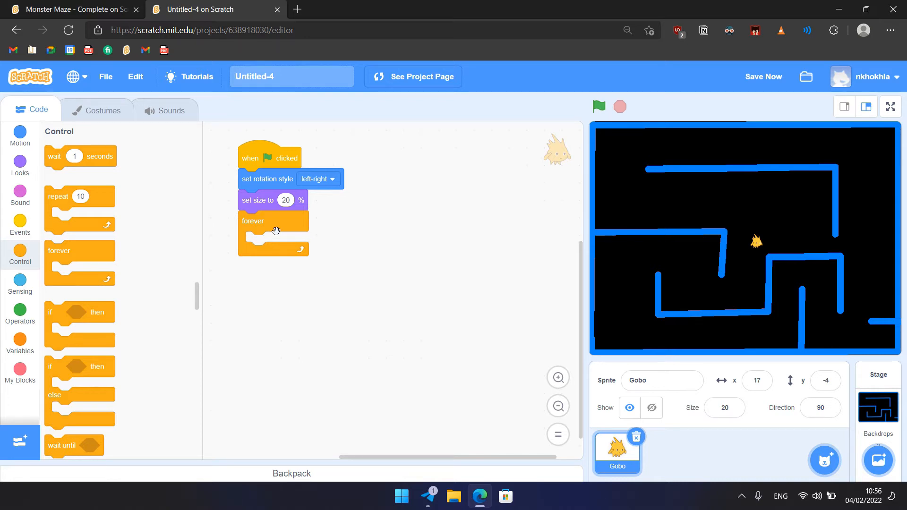
# Add a forever loop moving 4 steps, and -5 steps when touching the maze blue
pyautogui.click(20, 134)
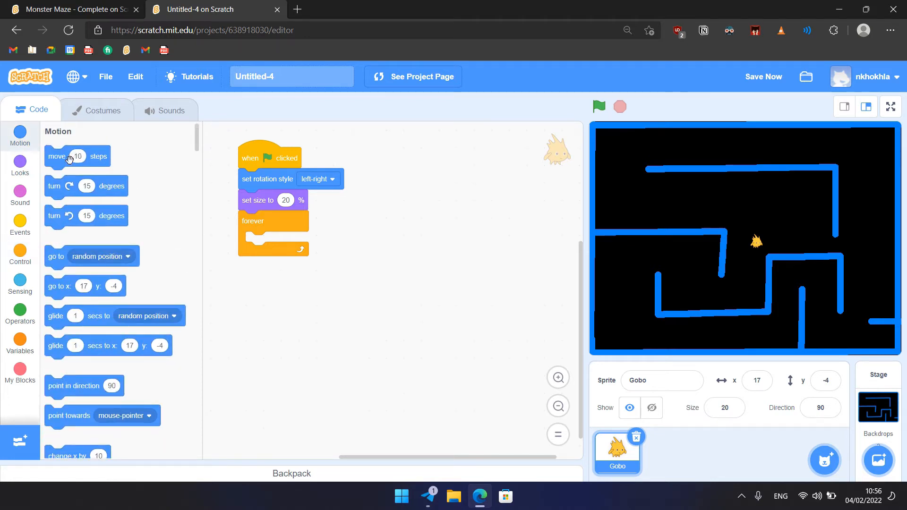
pyautogui.moveTo(76, 155); pyautogui.dragTo(273, 241)
pyautogui.write('4')
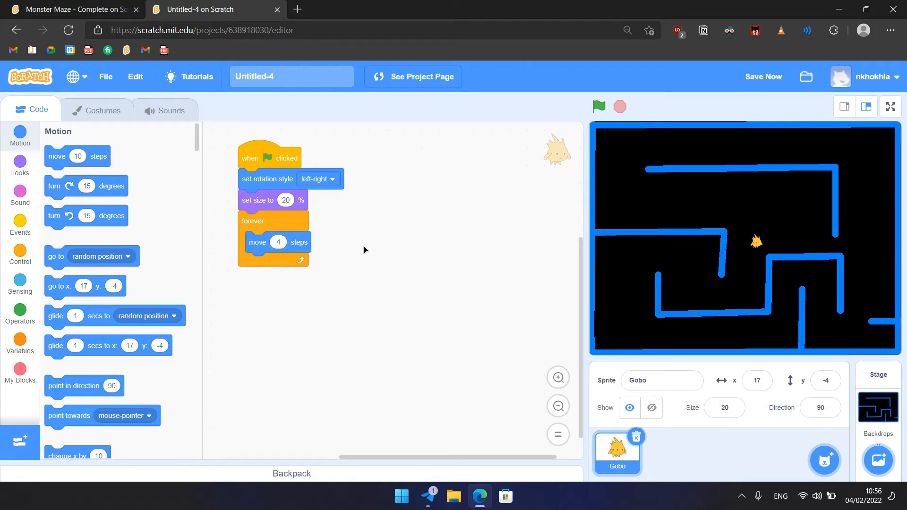
pyautogui.click(19, 254)
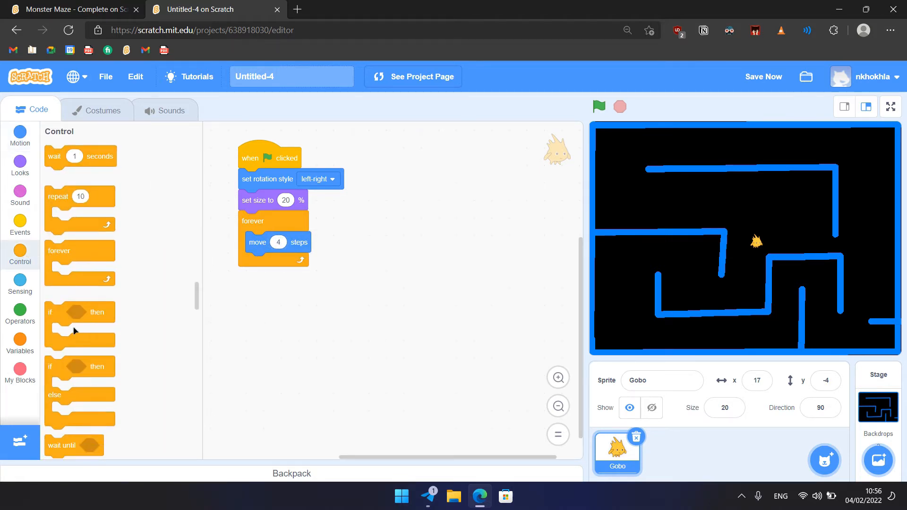
pyautogui.moveTo(79, 312); pyautogui.dragTo(275, 266)
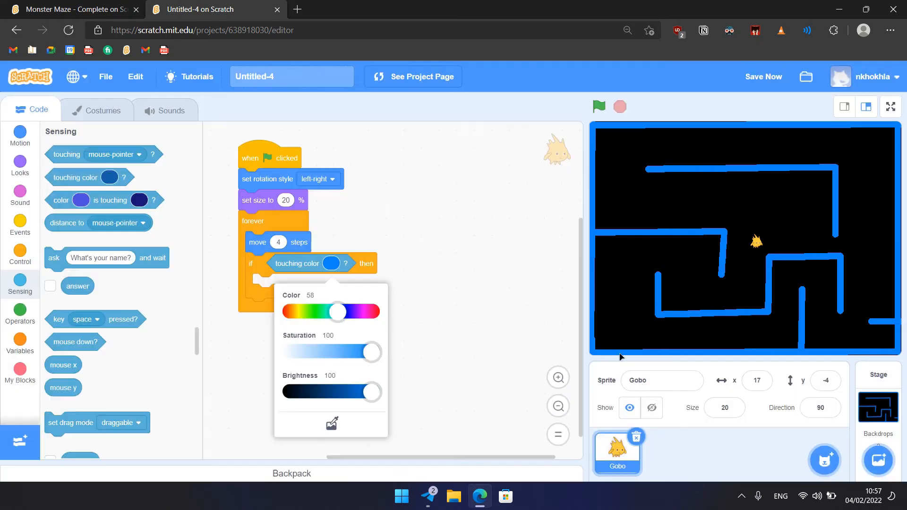
pyautogui.click(467, 253)
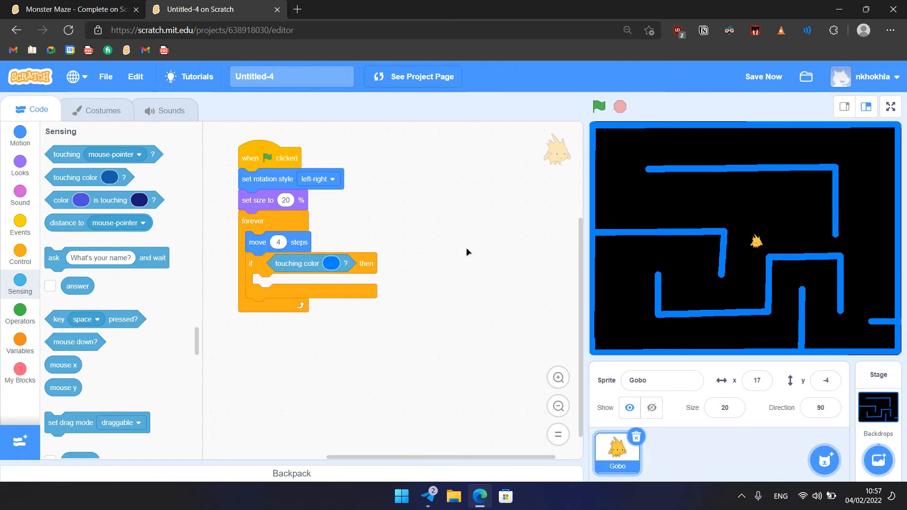
pyautogui.click(20, 136)
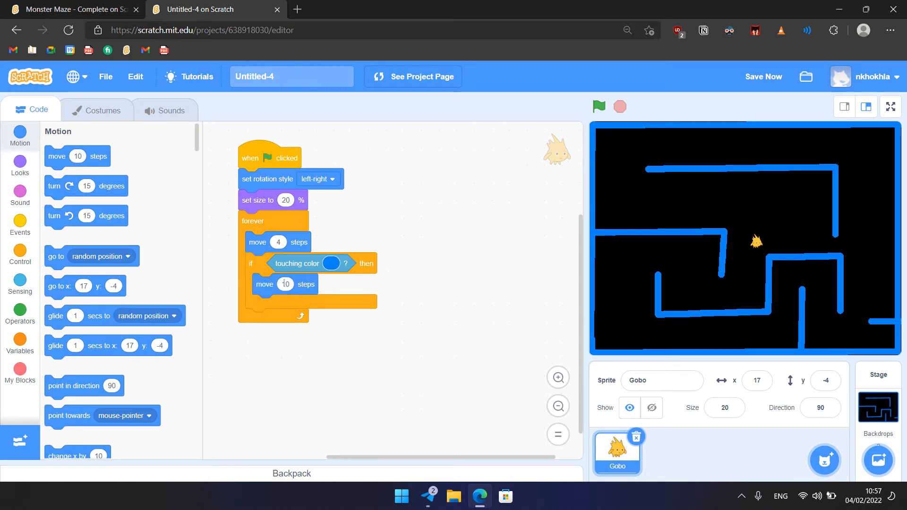
pyautogui.write('-5')
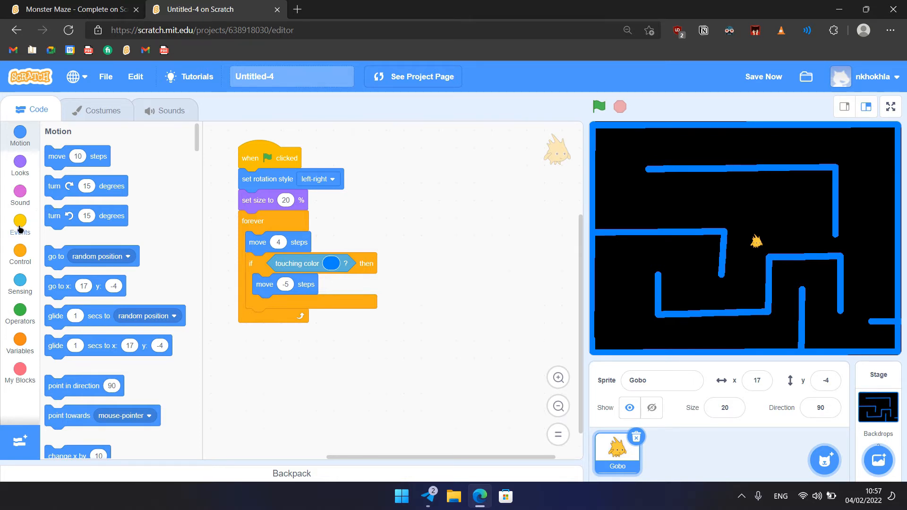
# Set up the up-arrow key script and a left-arrow script pointing Gobo at -90
pyautogui.click(19, 224)
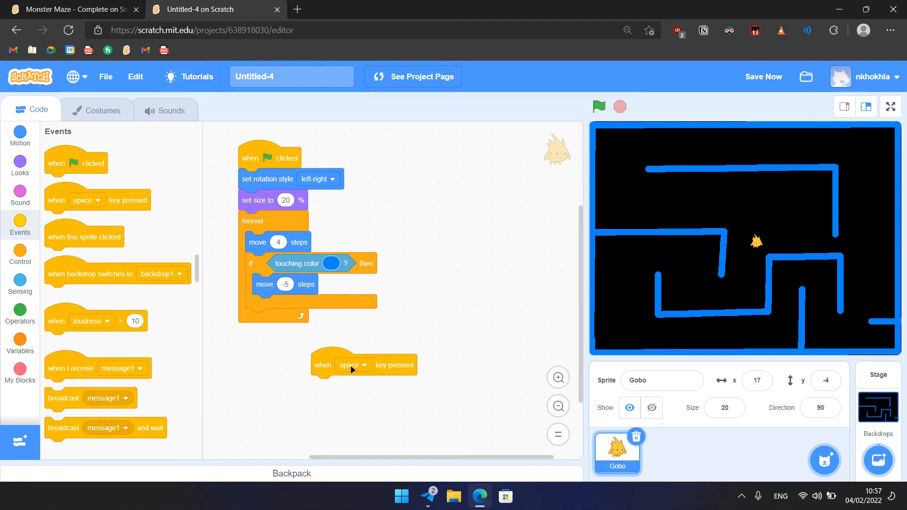
pyautogui.click(353, 365)
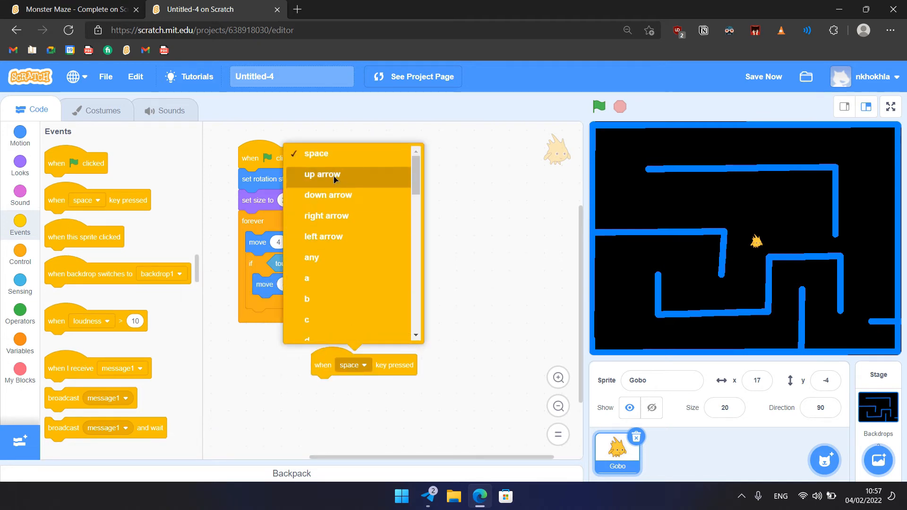
pyautogui.click(322, 174)
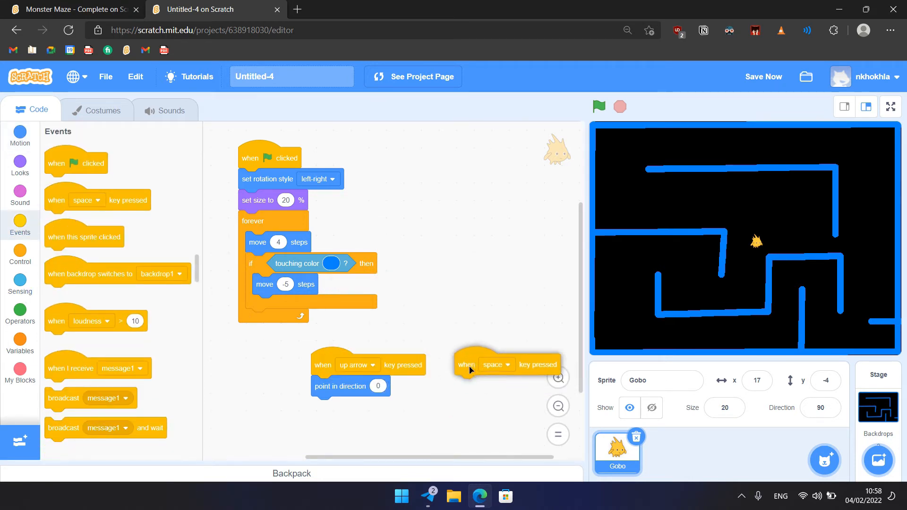
pyautogui.click(495, 365)
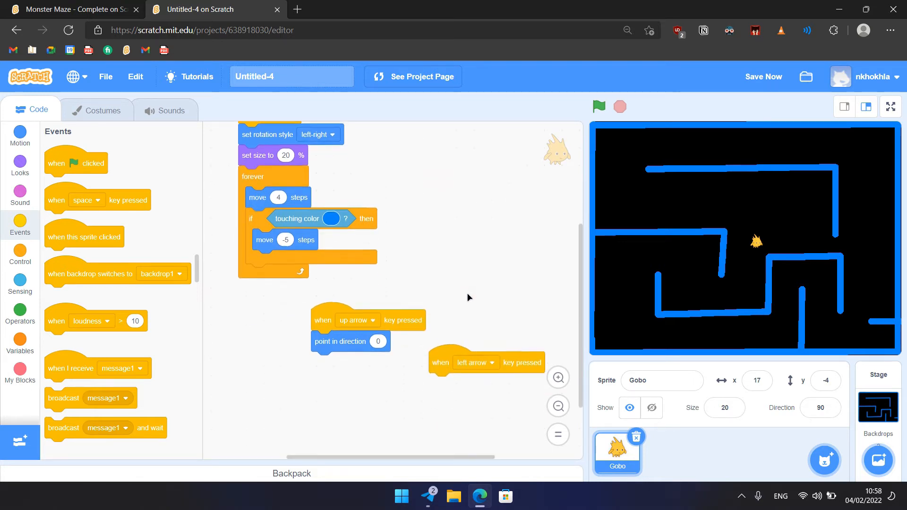
pyautogui.click(20, 135)
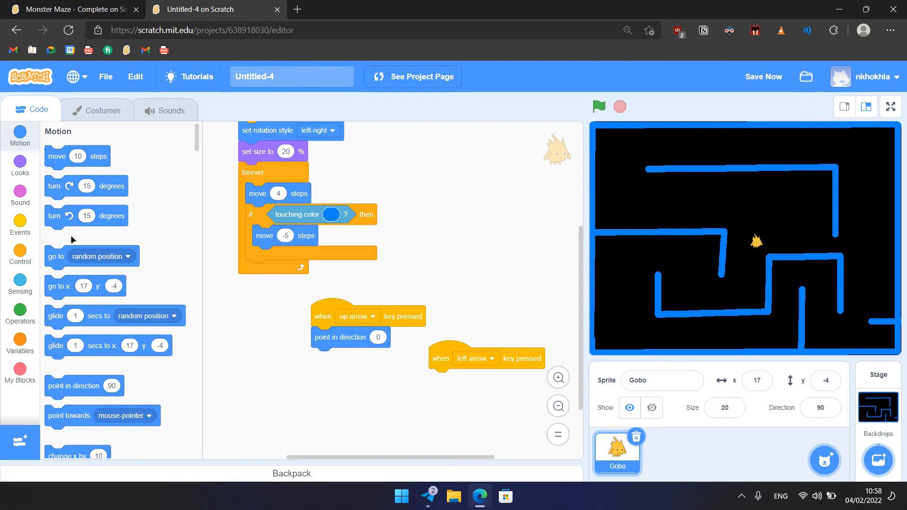
pyautogui.moveTo(83, 386); pyautogui.dragTo(466, 379)
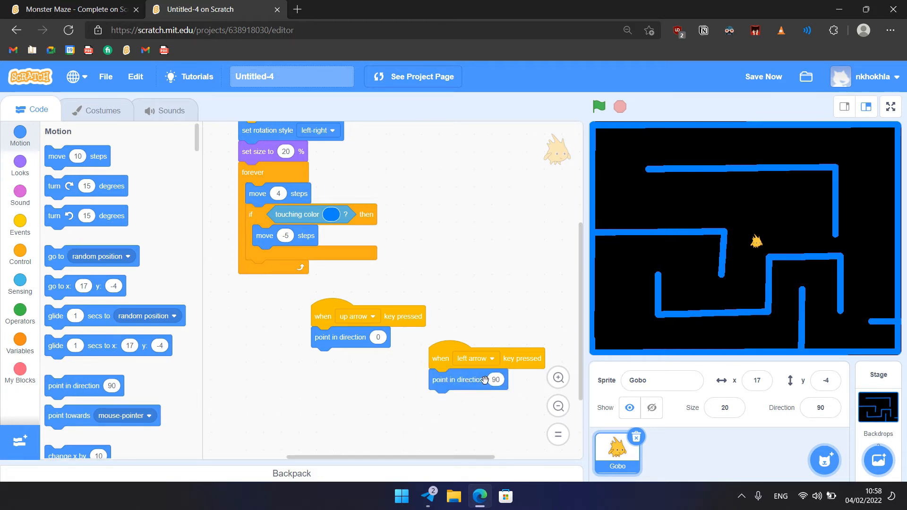
pyautogui.click(495, 379)
pyautogui.write('-90')
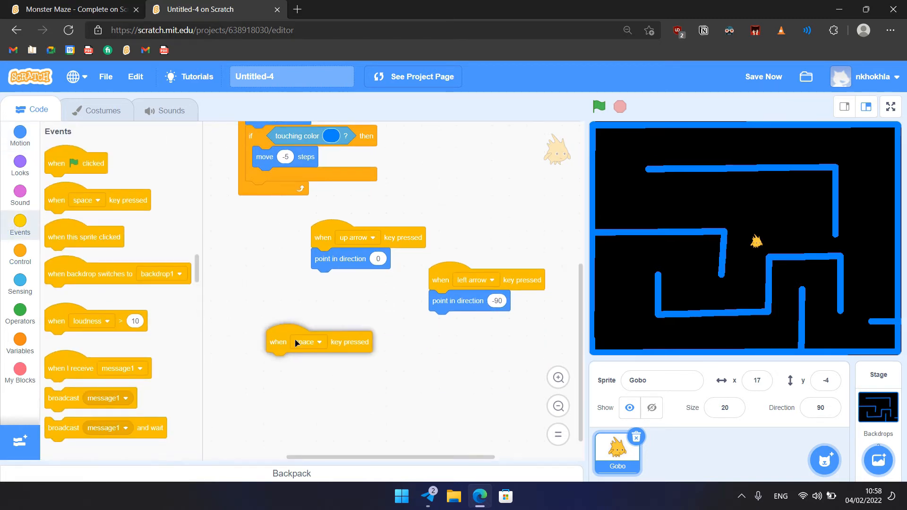
# Make the down-arrow script point Gobo in direction 180
pyautogui.click(310, 342)
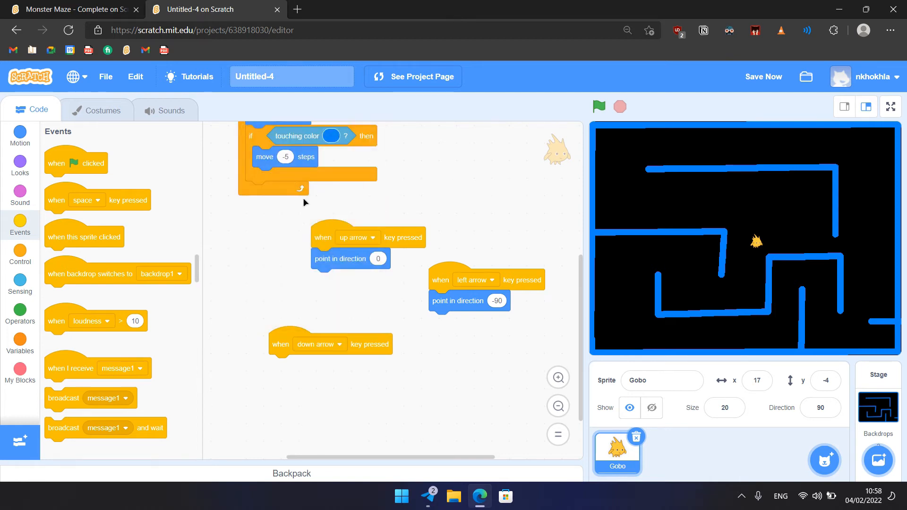
pyautogui.click(20, 137)
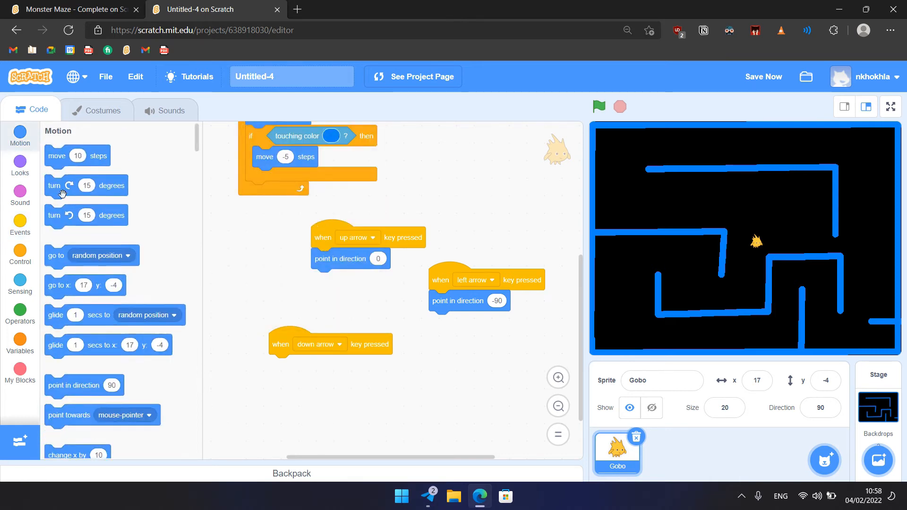
pyautogui.moveTo(84, 385); pyautogui.dragTo(298, 365)
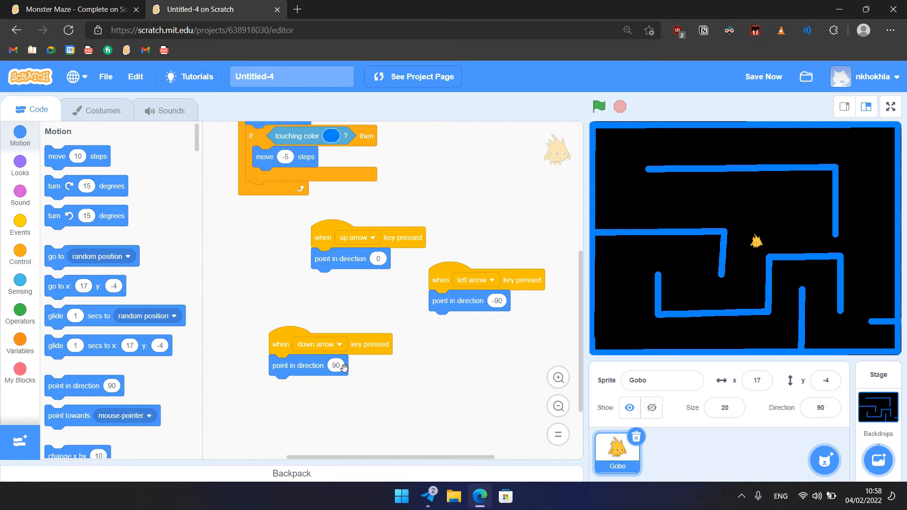
pyautogui.click(337, 365)
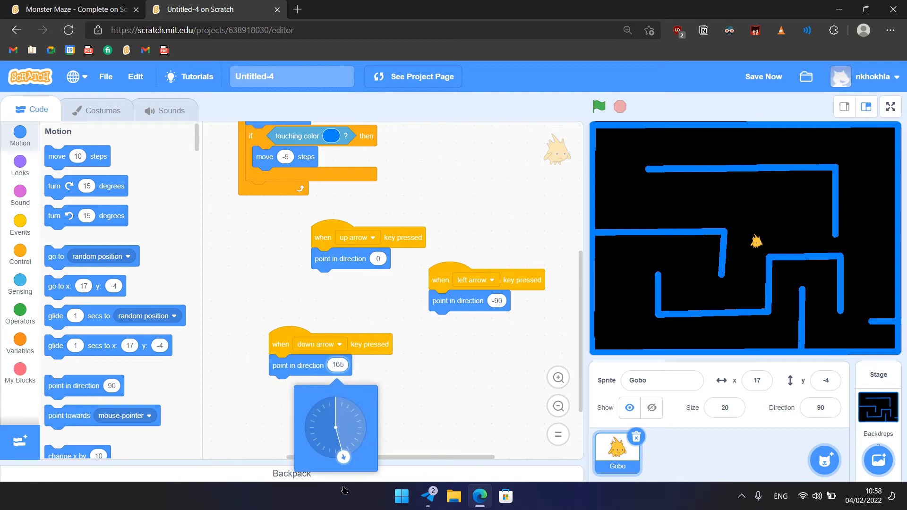
pyautogui.moveTo(343, 457); pyautogui.dragTo(337, 459)
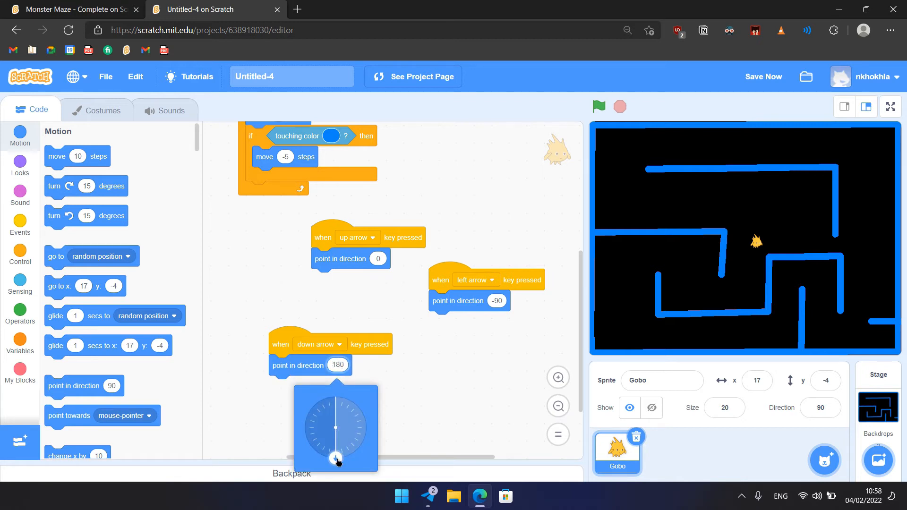
pyautogui.click(172, 260)
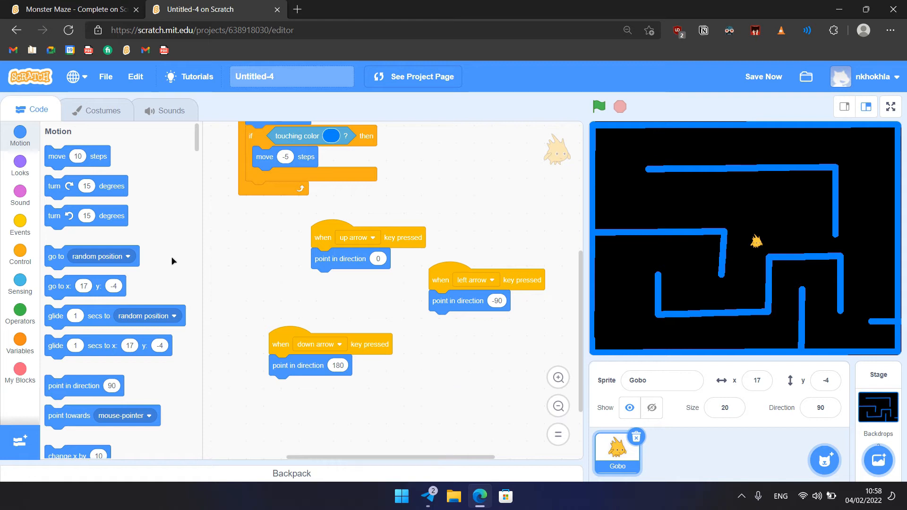
# Add a 'when right arrow key pressed' hat block for steering right
pyautogui.click(20, 222)
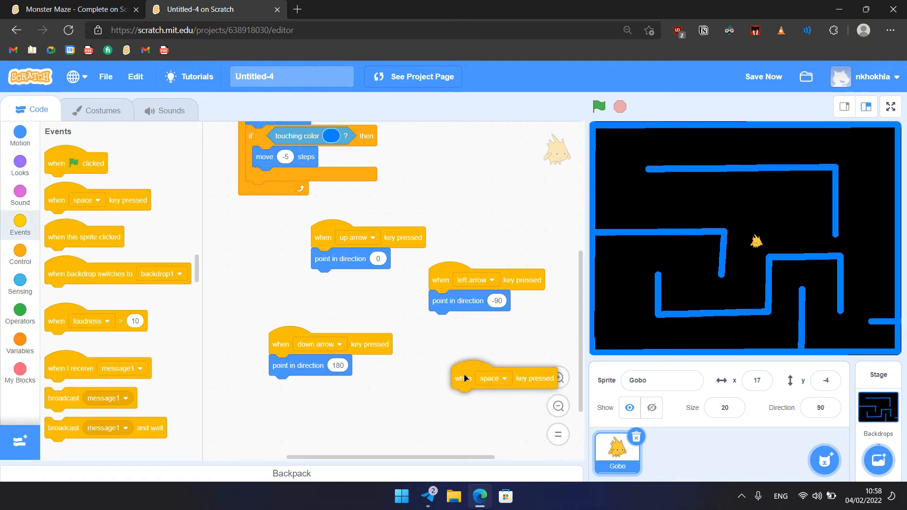
pyautogui.click(493, 379)
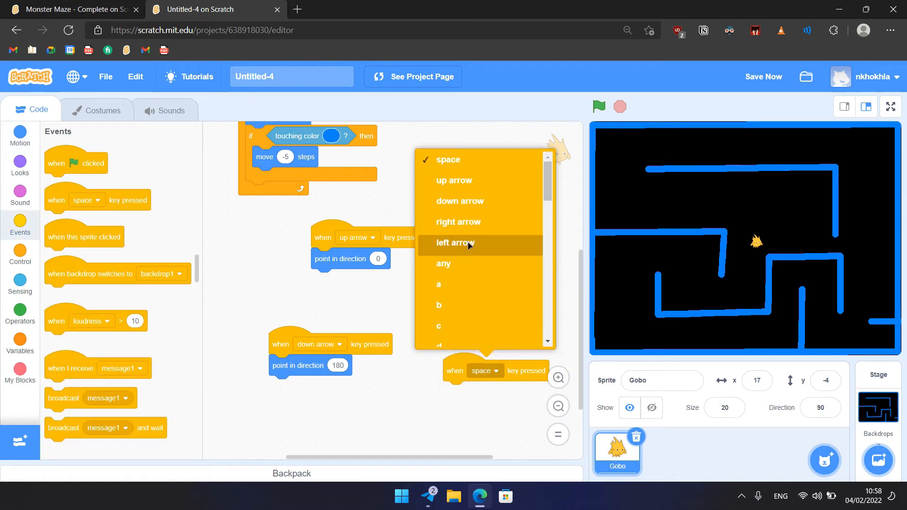
pyautogui.click(456, 243)
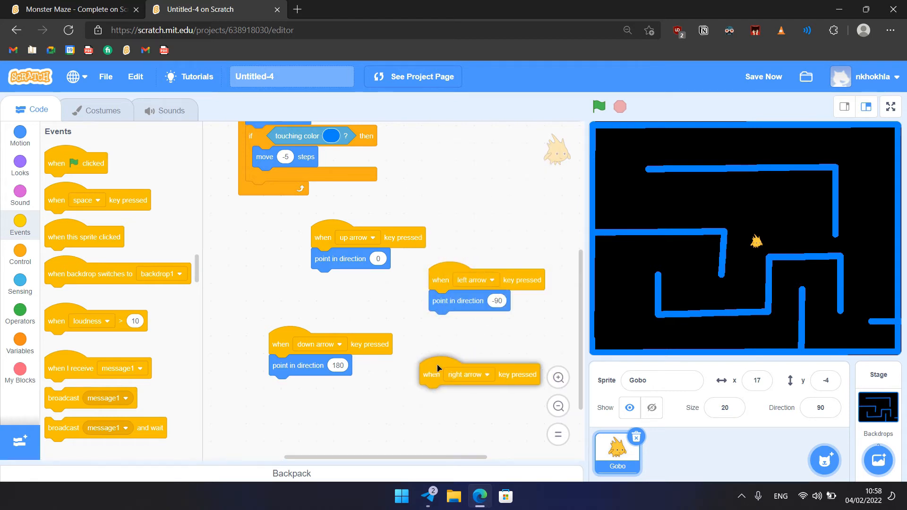
pyautogui.click(20, 136)
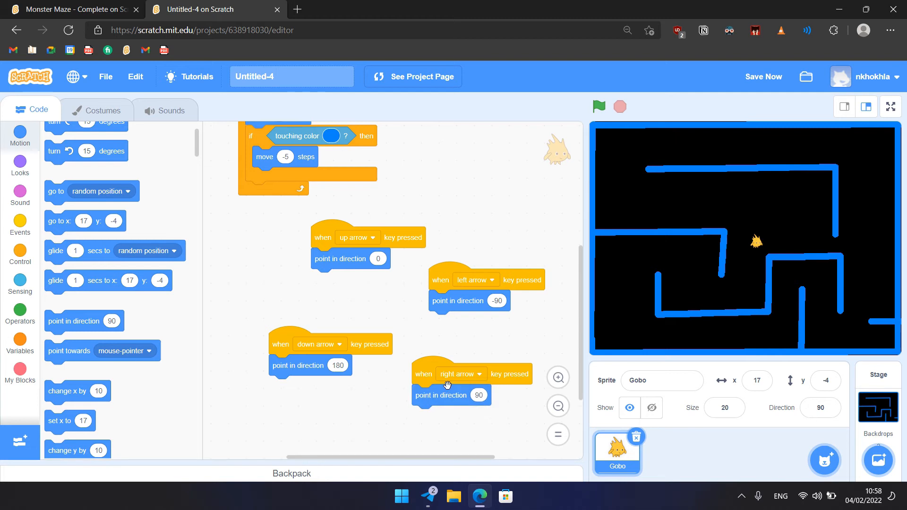
pyautogui.moveTo(660, 332)
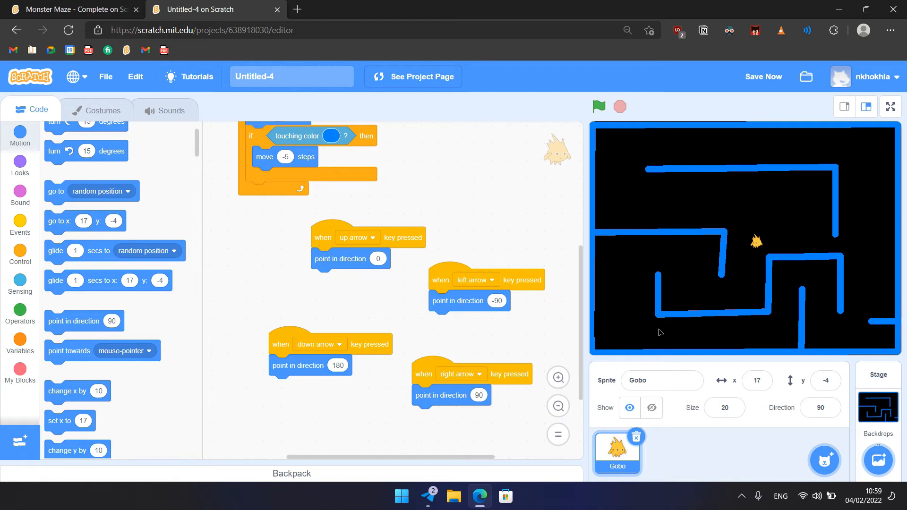
pyautogui.moveTo(725, 208)
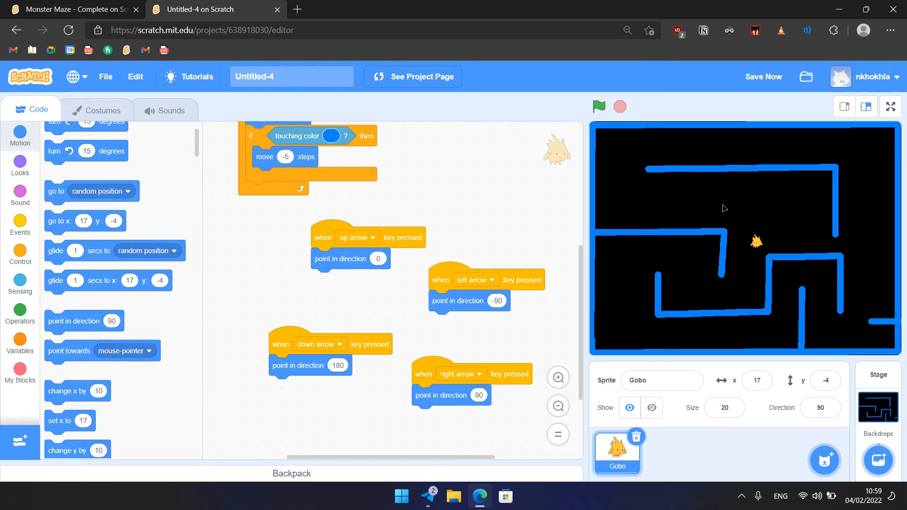
# Save, run the game with the green flag, and drive Gobo along the top corridor
pyautogui.click(762, 77)
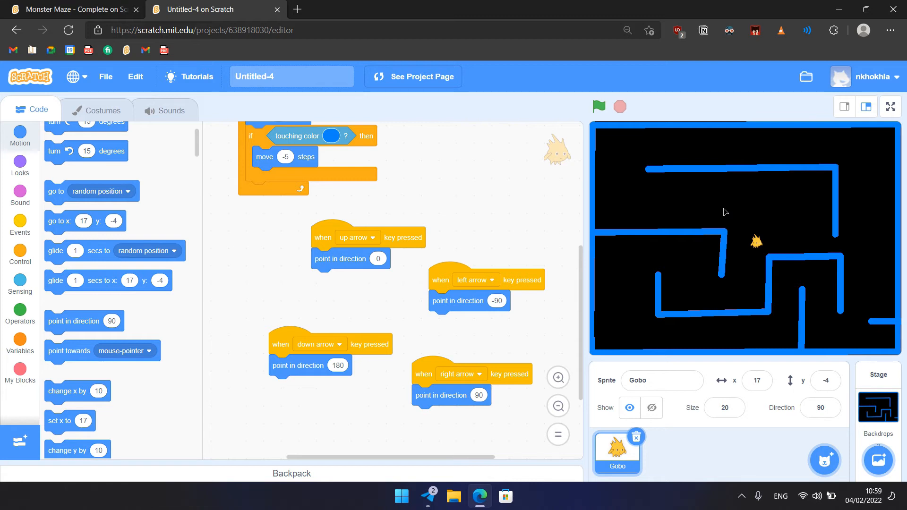
pyautogui.click(600, 106)
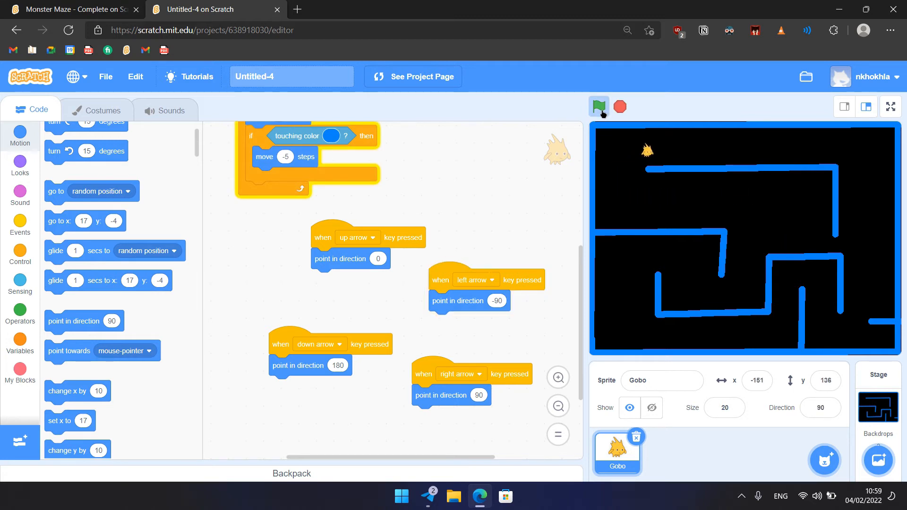
pyautogui.click(598, 107)
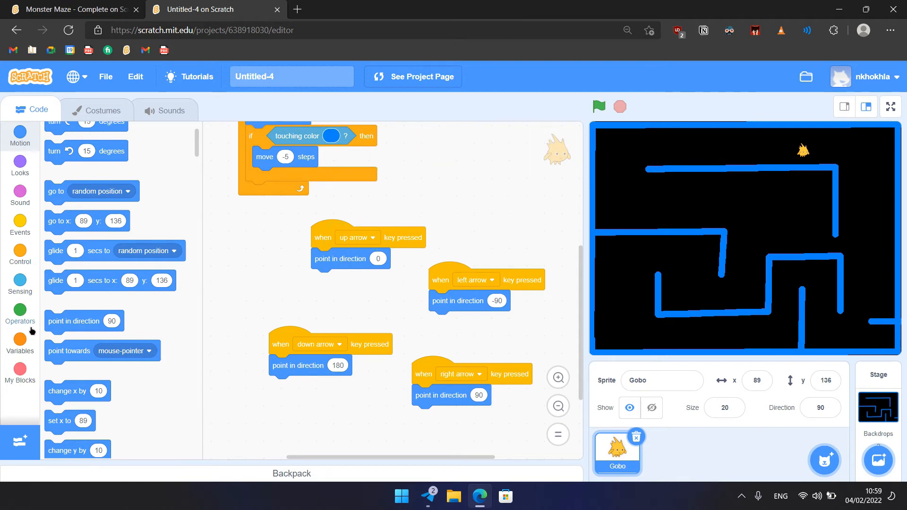
# Make a 'Score' variable for all sprites from the Variables category
pyautogui.click(20, 338)
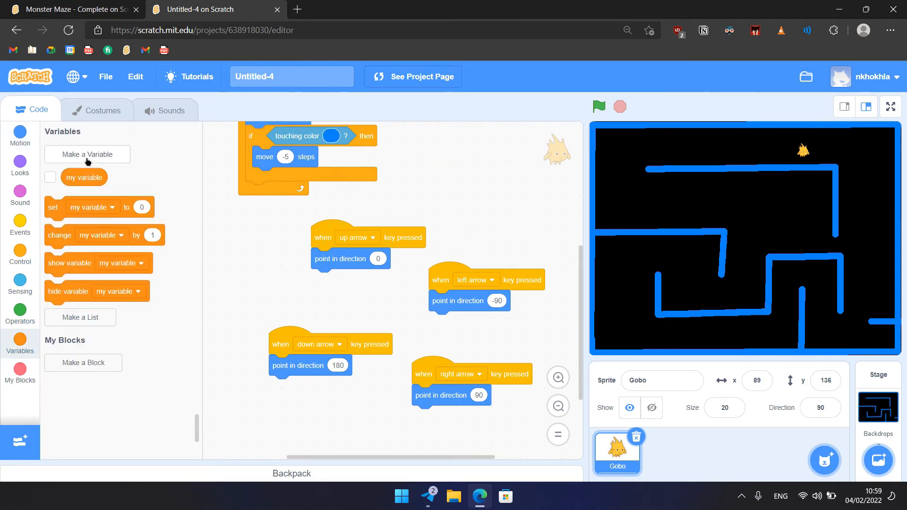
pyautogui.click(87, 154)
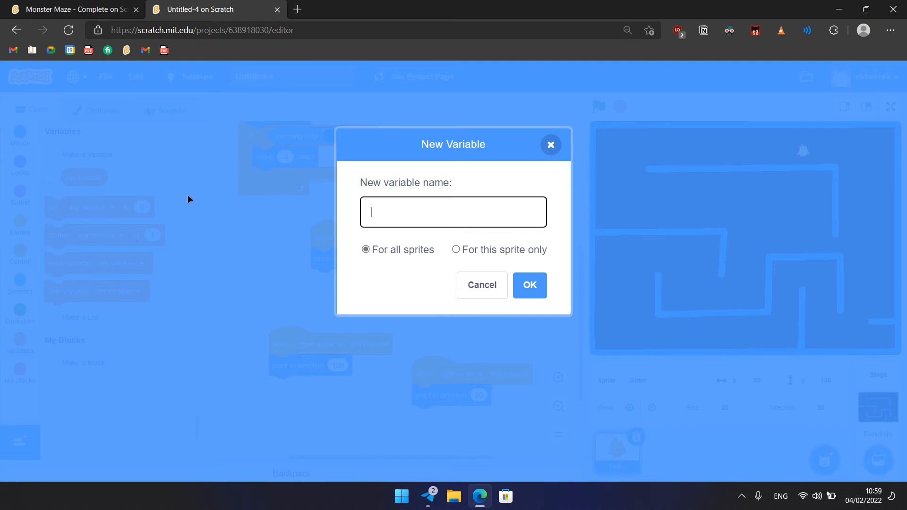
pyautogui.write('Scro')
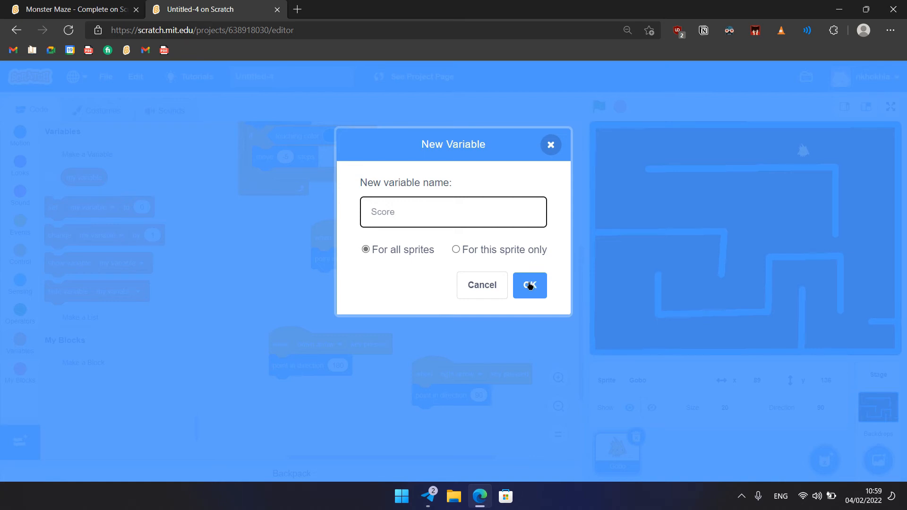
pyautogui.click(529, 285)
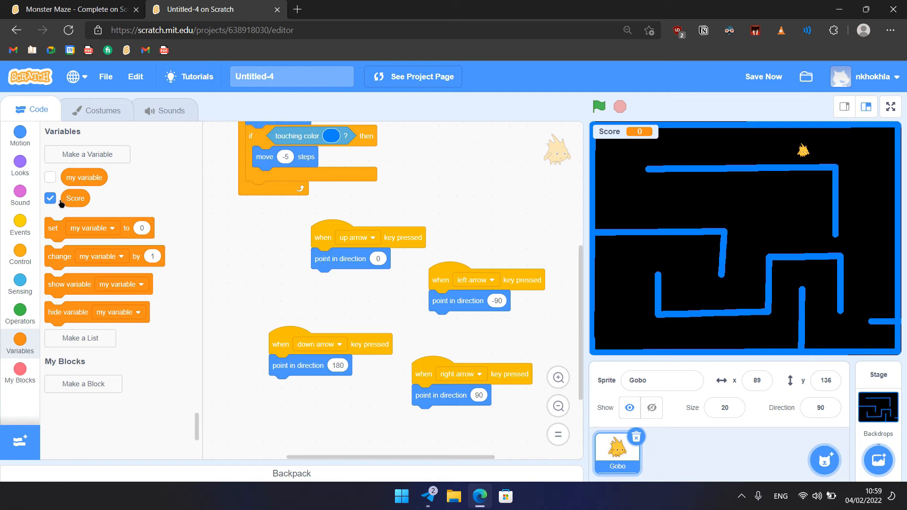
pyautogui.moveTo(89, 219)
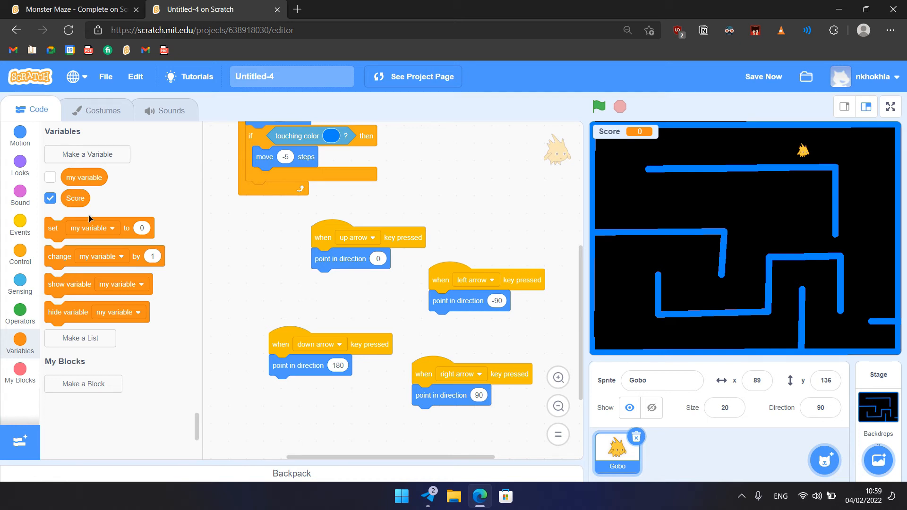
pyautogui.moveTo(621, 143)
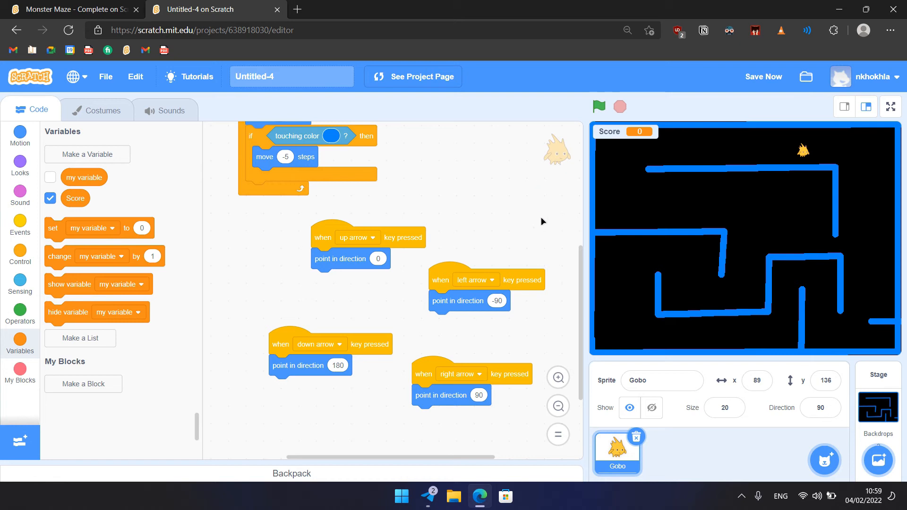
pyautogui.moveTo(541, 224)
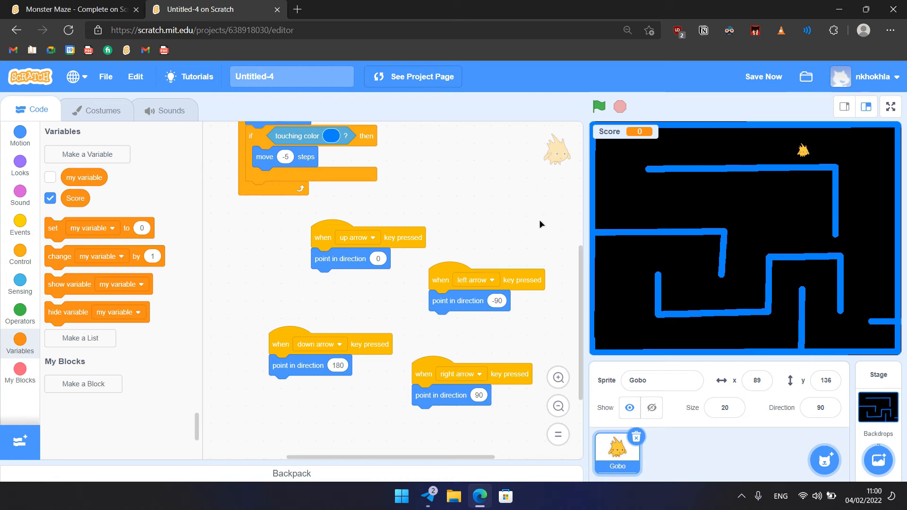
pyautogui.moveTo(538, 226)
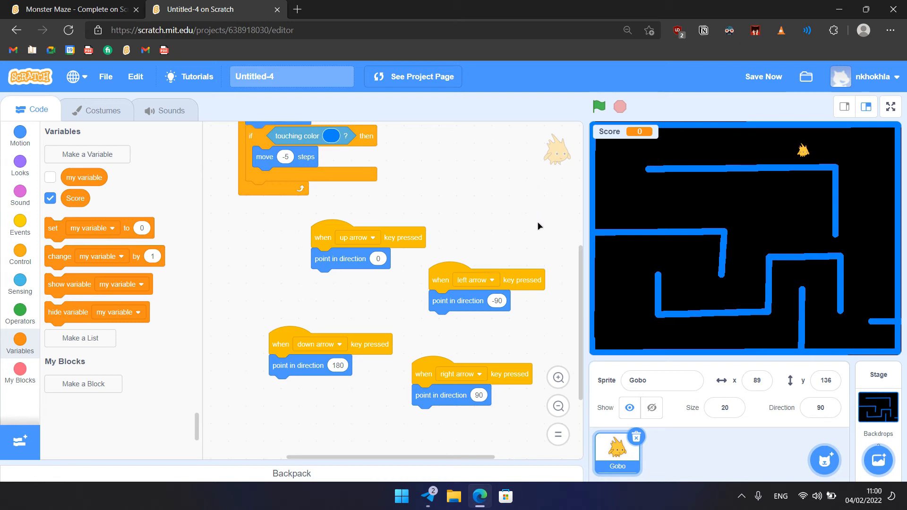
pyautogui.moveTo(539, 233)
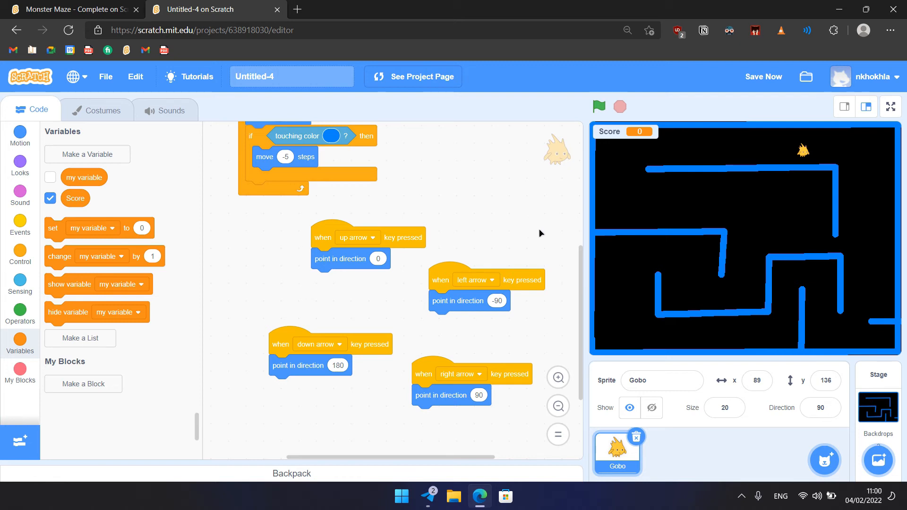
pyautogui.moveTo(541, 235)
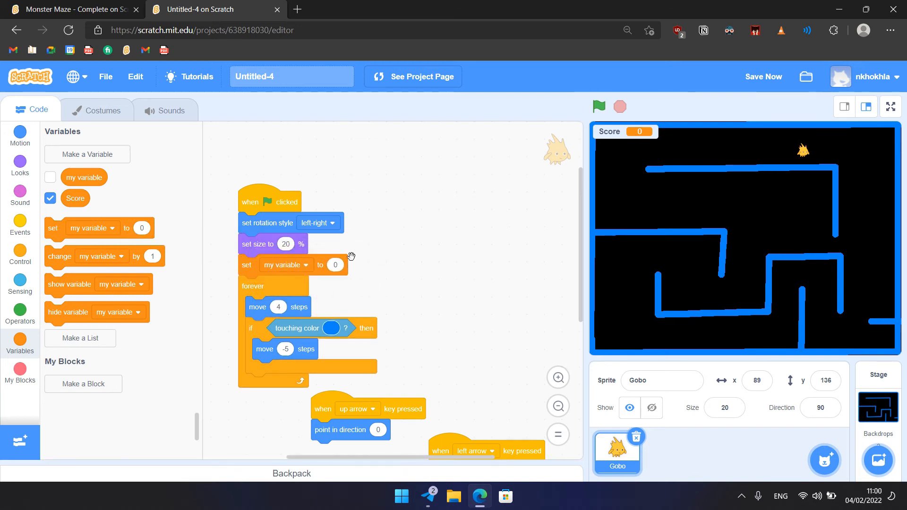
pyautogui.moveTo(396, 267)
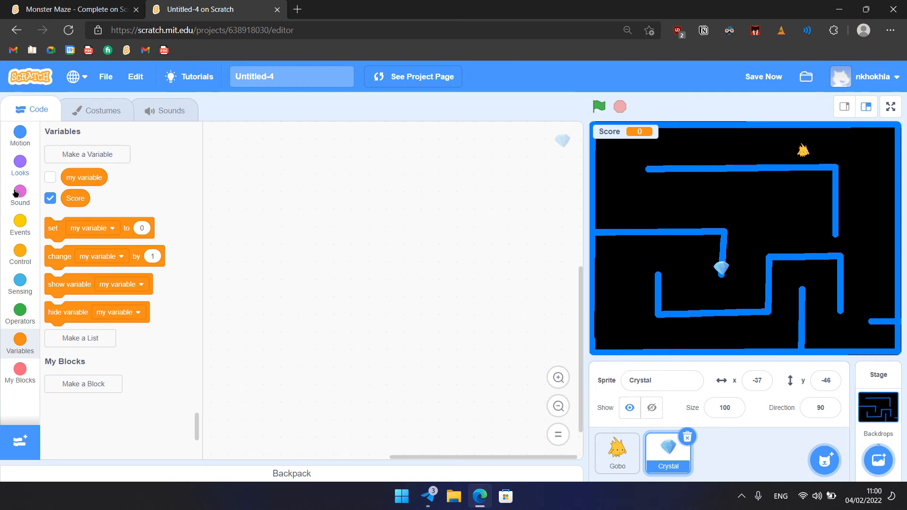
# Place 'go to random position' under 'show' in the Crystal's green-flag script
pyautogui.click(20, 225)
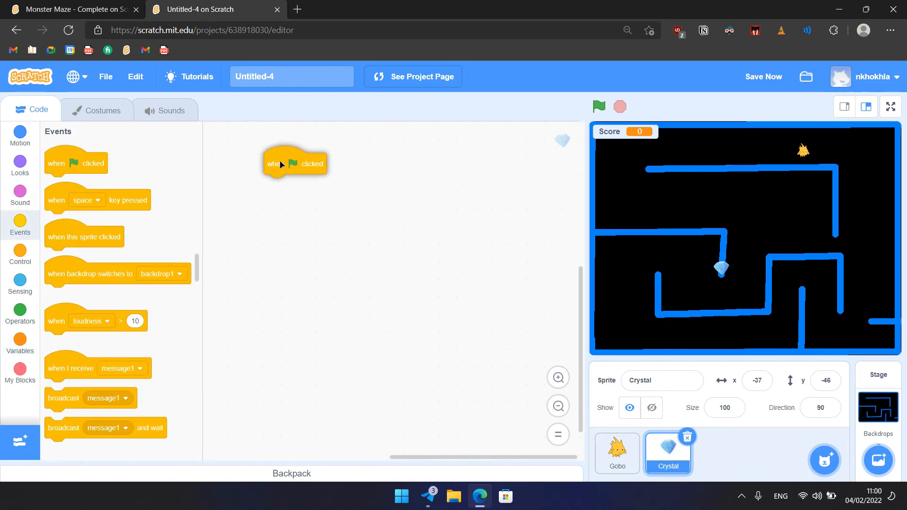
pyautogui.click(19, 164)
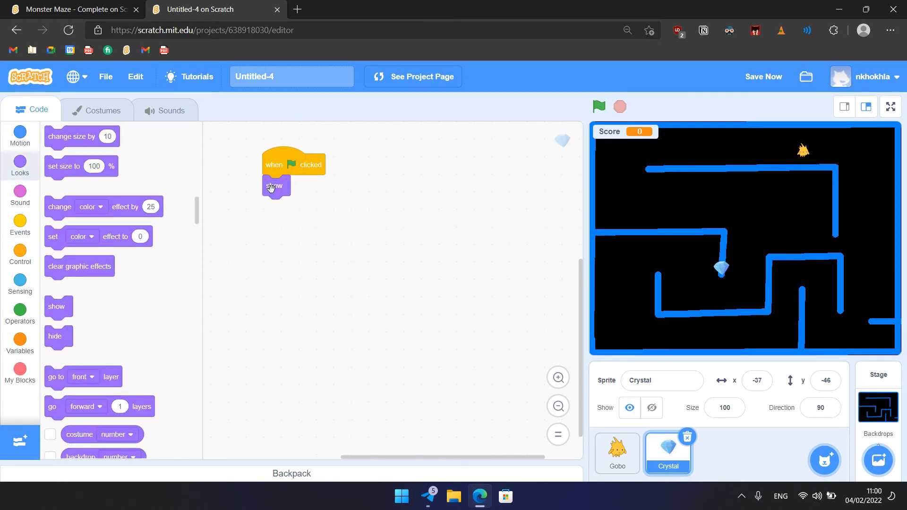
pyautogui.click(19, 137)
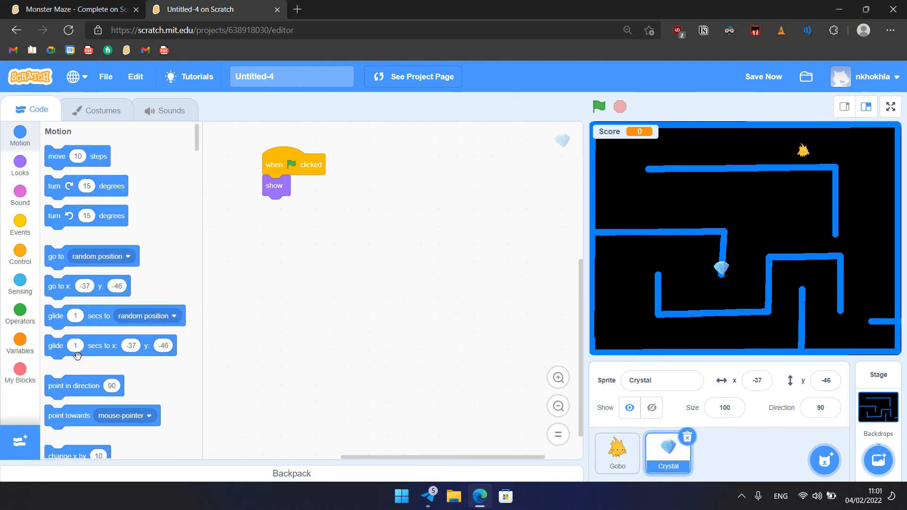
pyautogui.scroll(-3)
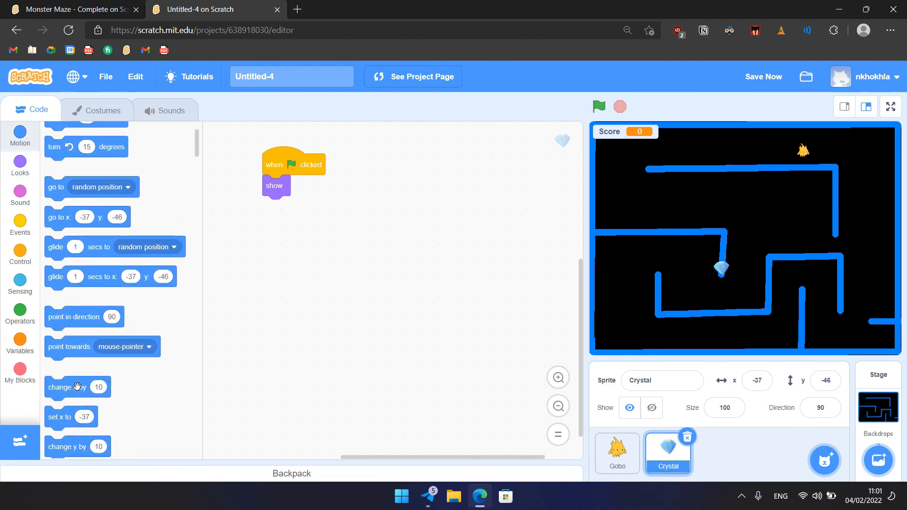
pyautogui.scroll(-3)
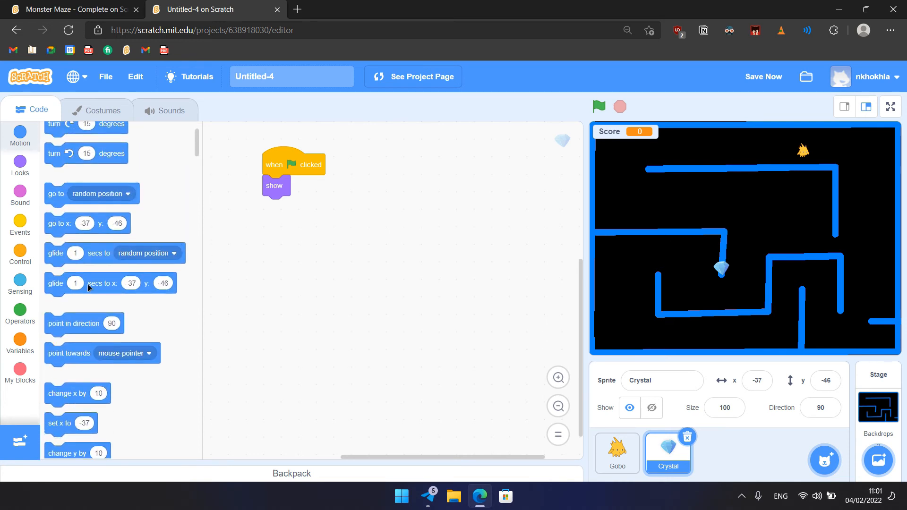
pyautogui.moveTo(87, 193); pyautogui.dragTo(273, 207)
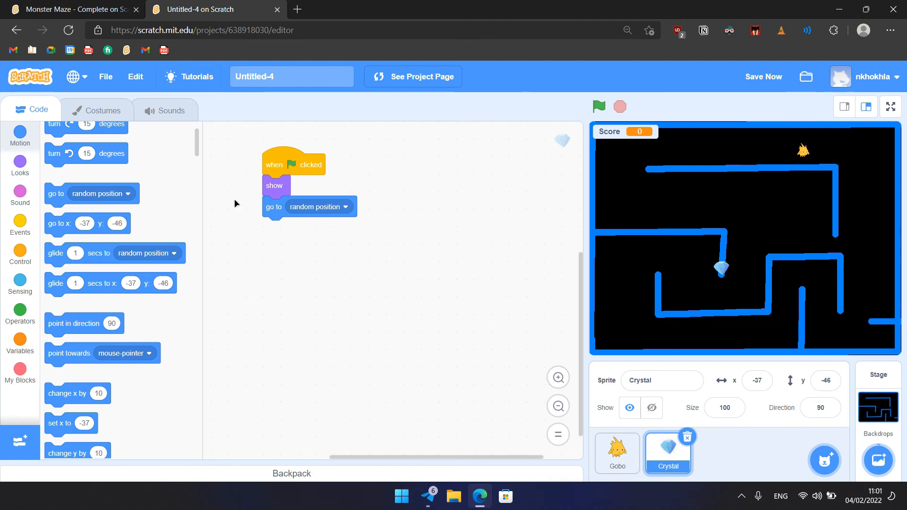
pyautogui.click(20, 255)
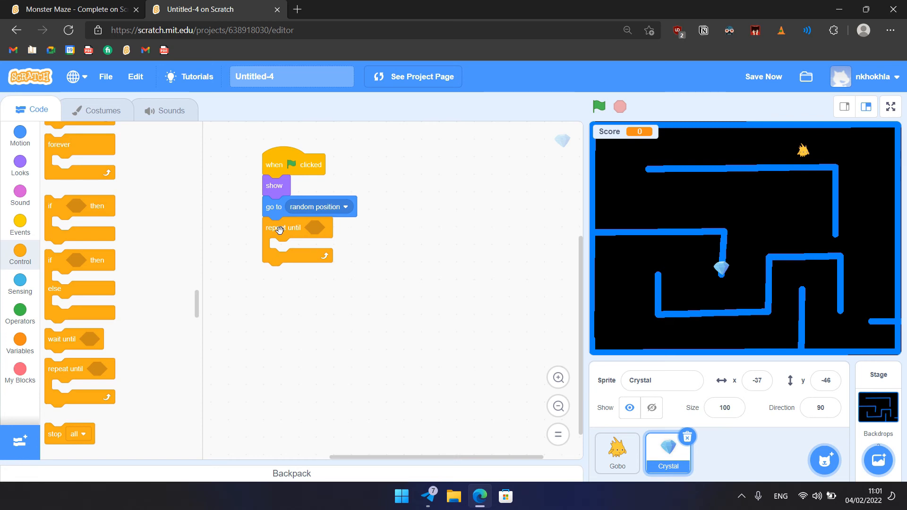
pyautogui.moveTo(96, 166)
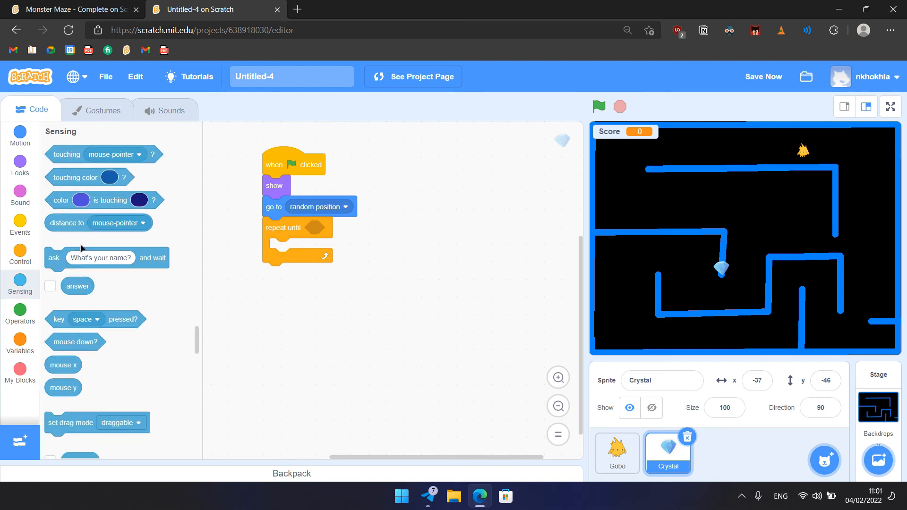
# Make the loop repeat until touching Gobo and add 'change color effect by 25' inside
pyautogui.moveTo(67, 154); pyautogui.dragTo(321, 234)
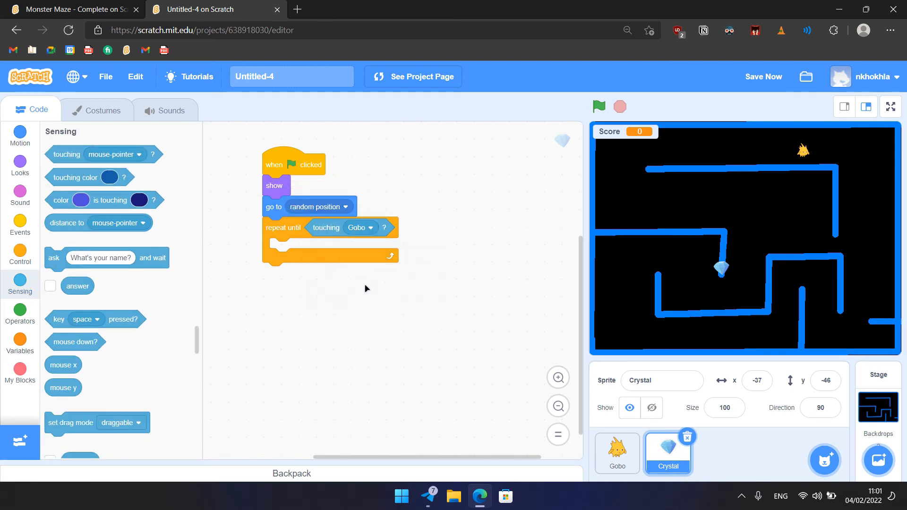
pyautogui.moveTo(770, 196)
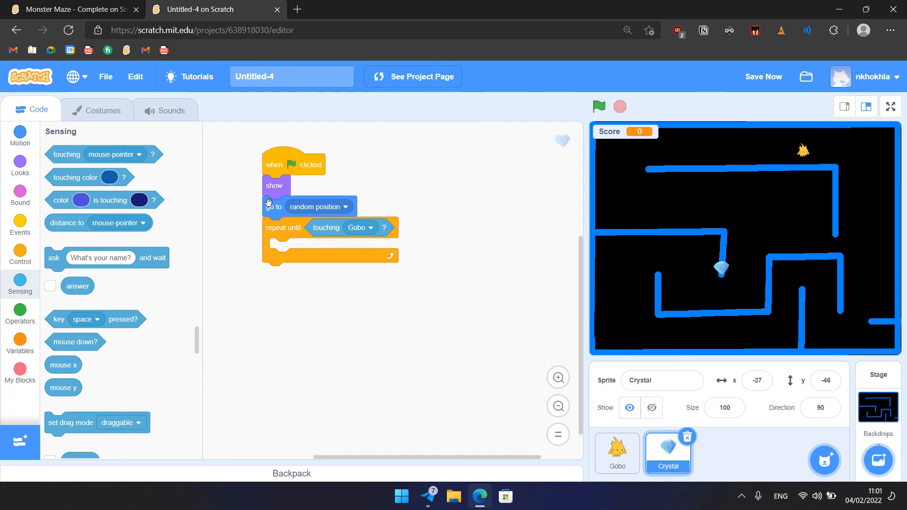
pyautogui.click(19, 132)
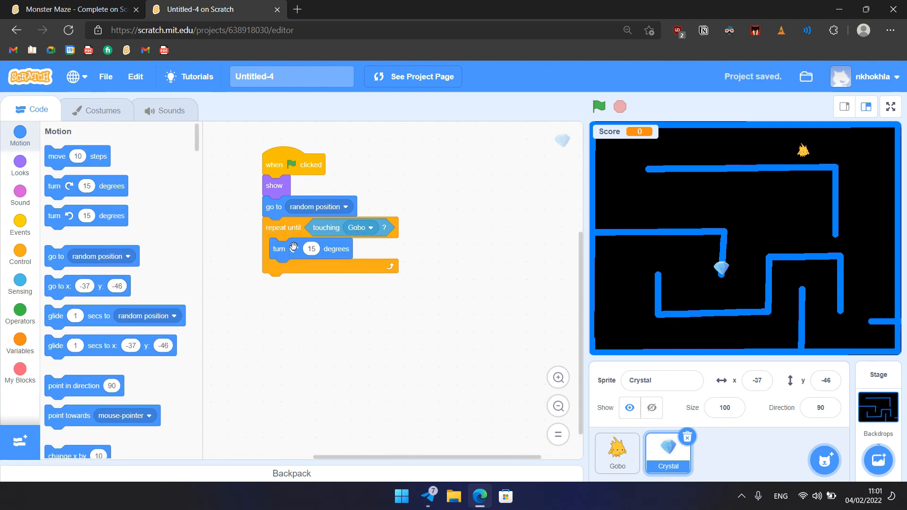
pyautogui.click(20, 165)
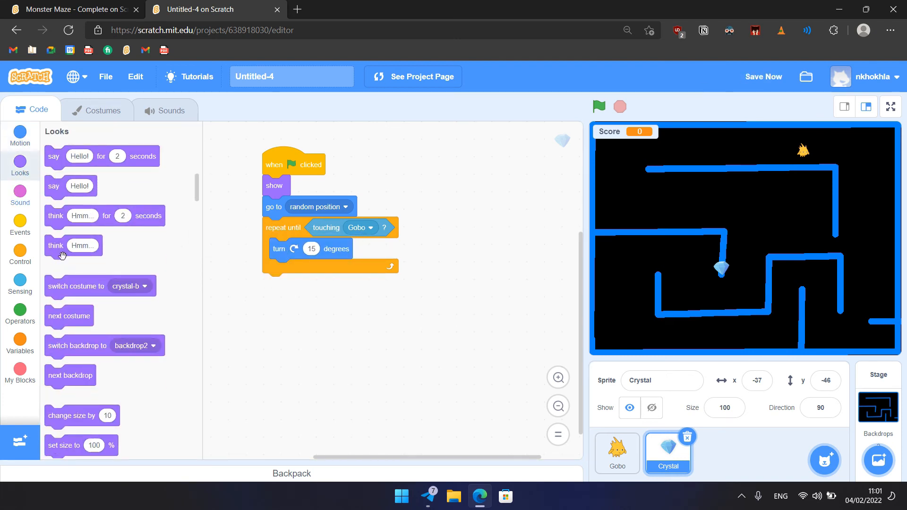
pyautogui.scroll(-3)
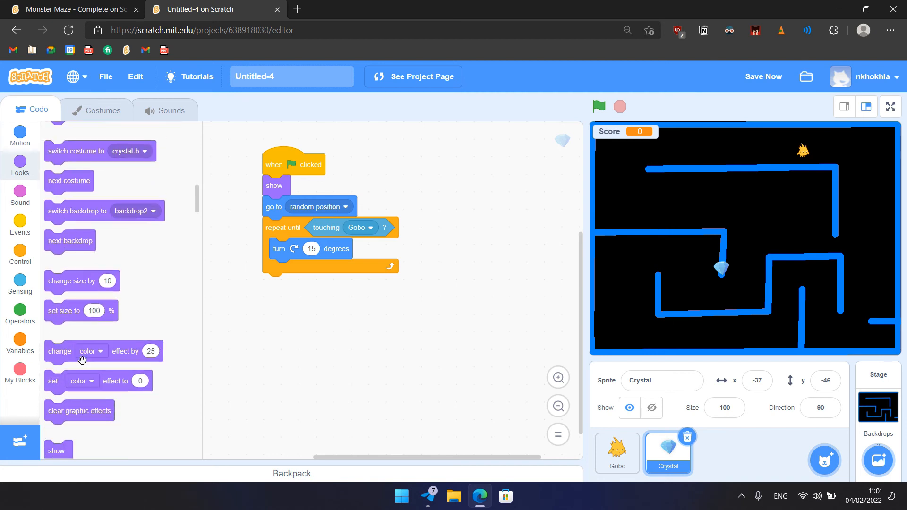
pyautogui.moveTo(82, 351); pyautogui.dragTo(283, 270)
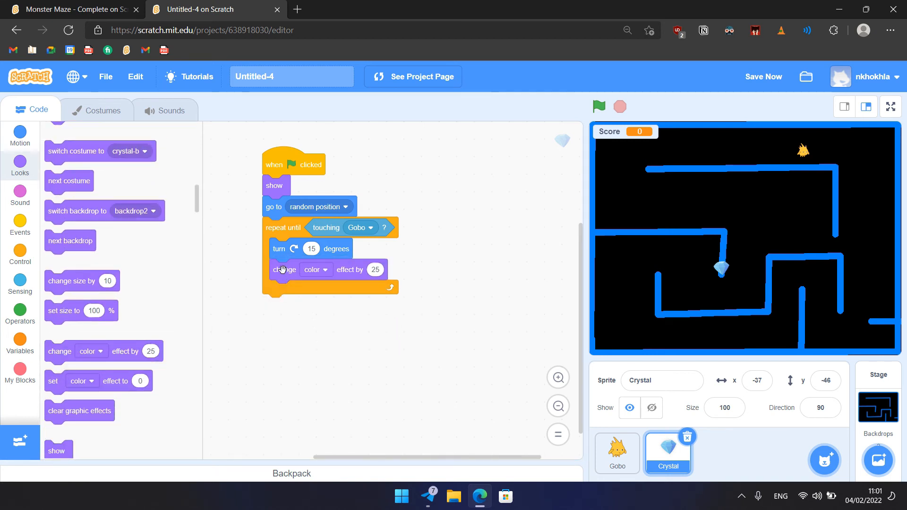
pyautogui.moveTo(407, 281)
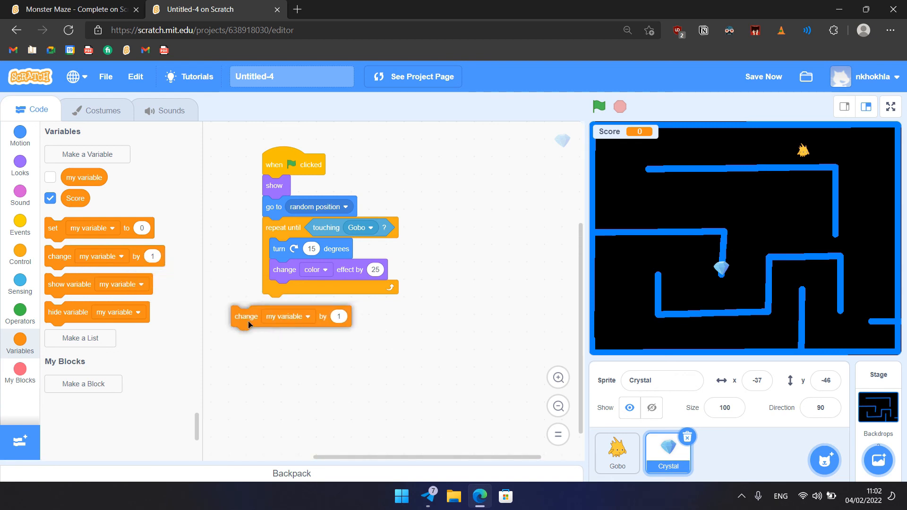
# Set the Crystal's change block to Score, and make Gobo's start script set Score to 0
pyautogui.click(304, 316)
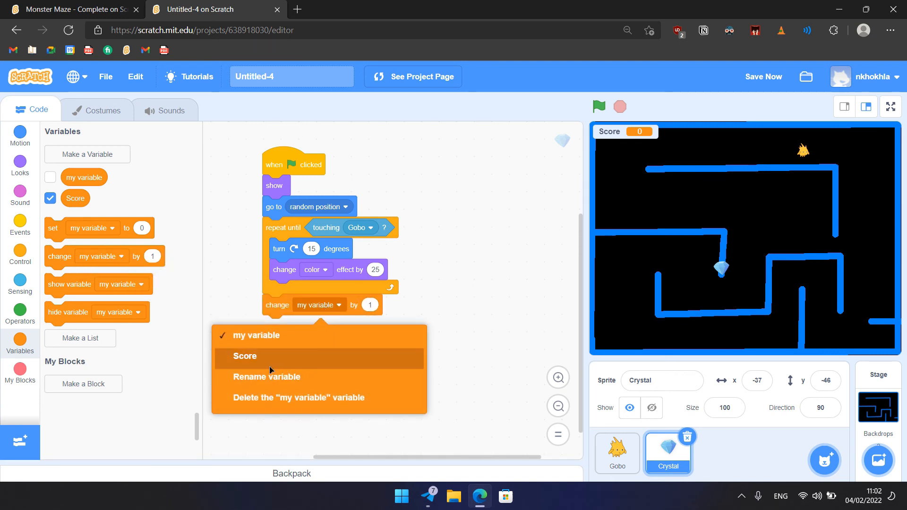
pyautogui.click(245, 356)
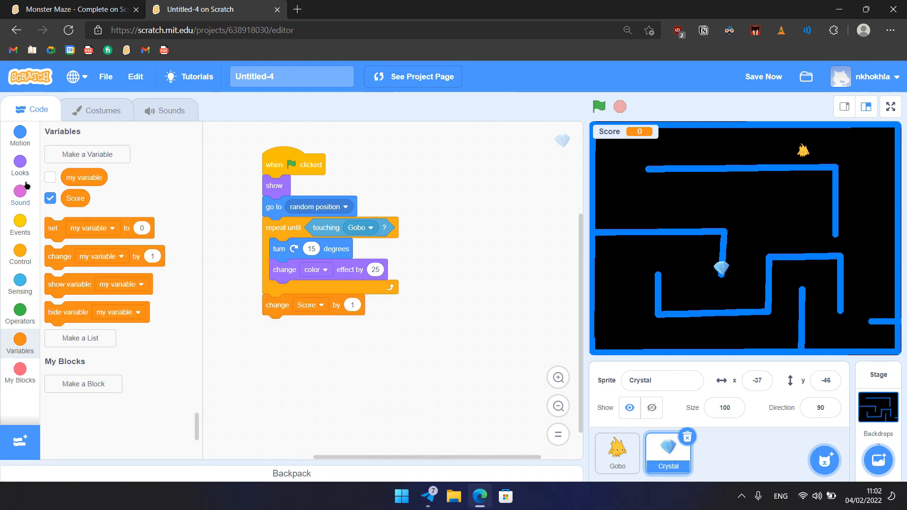
pyautogui.click(19, 164)
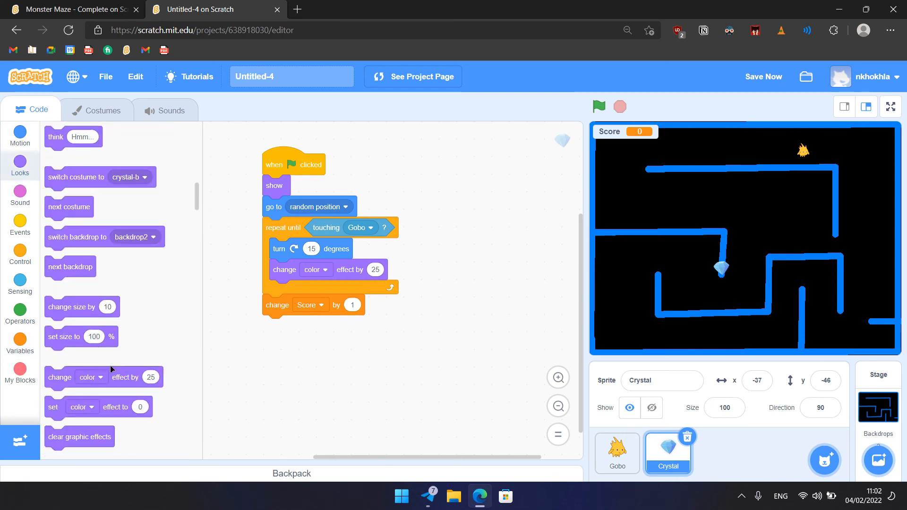
pyautogui.scroll(-3)
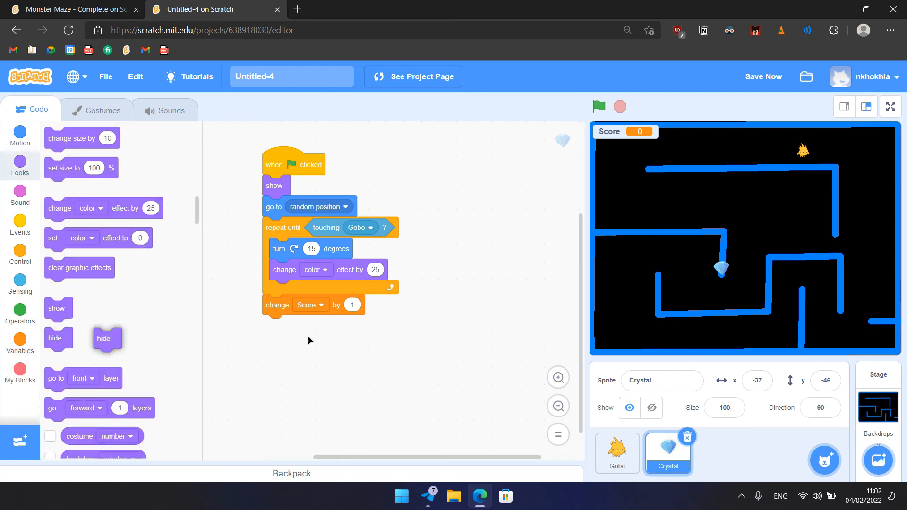
pyautogui.click(617, 454)
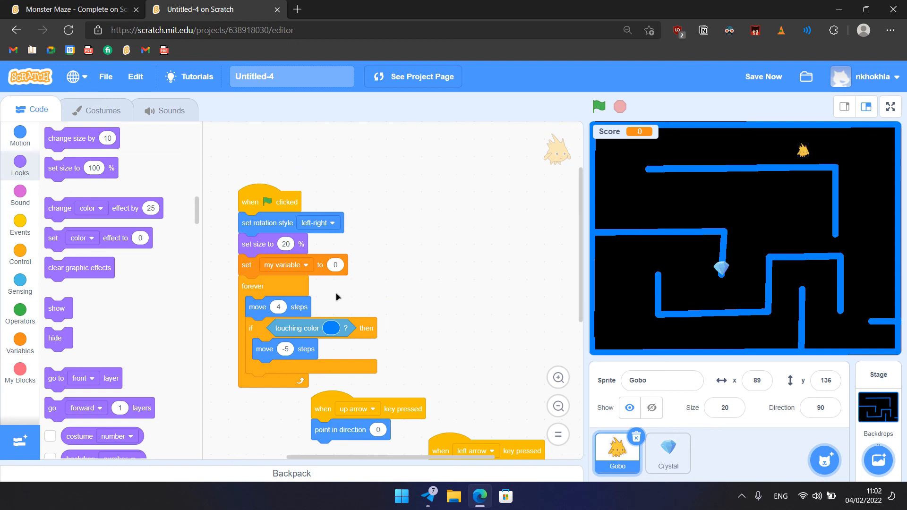
pyautogui.click(283, 265)
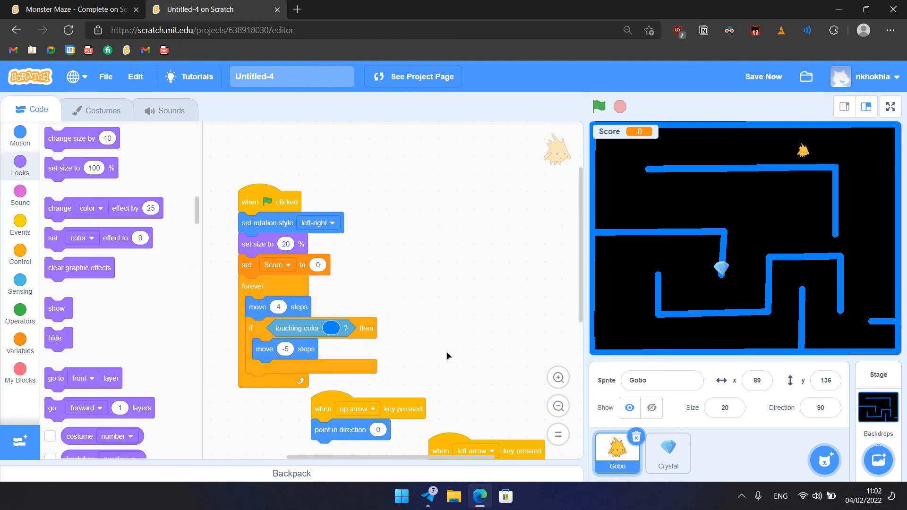
pyautogui.moveTo(554, 396)
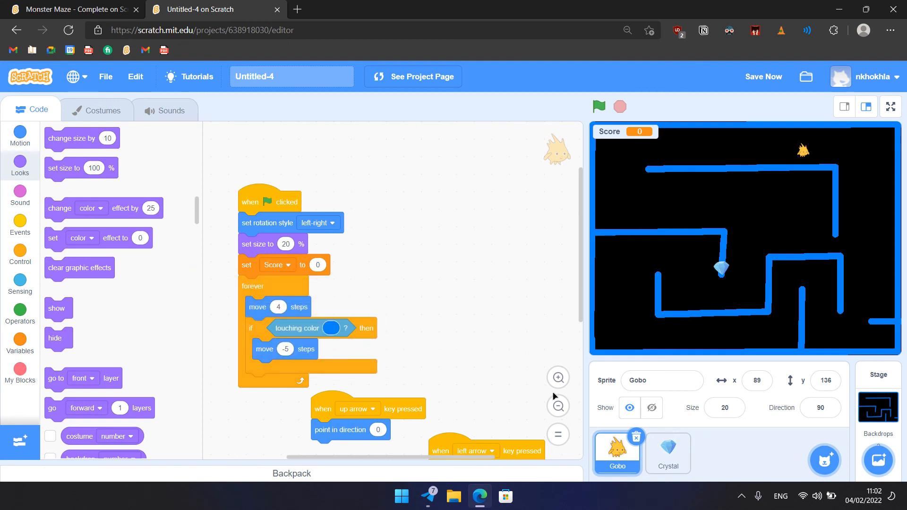
pyautogui.moveTo(531, 345)
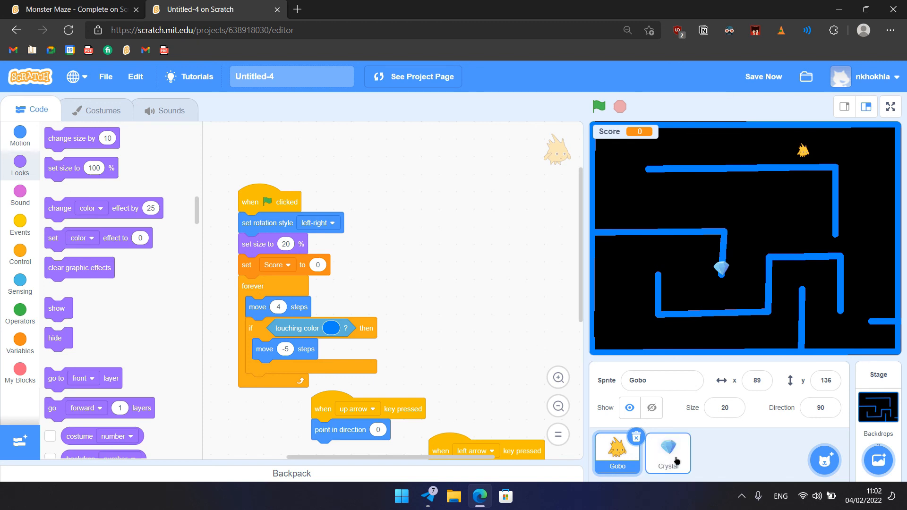
# Duplicate the Crystal sprite, then duplicate Crystal5, to add more crystals
pyautogui.rightClick(616, 453)
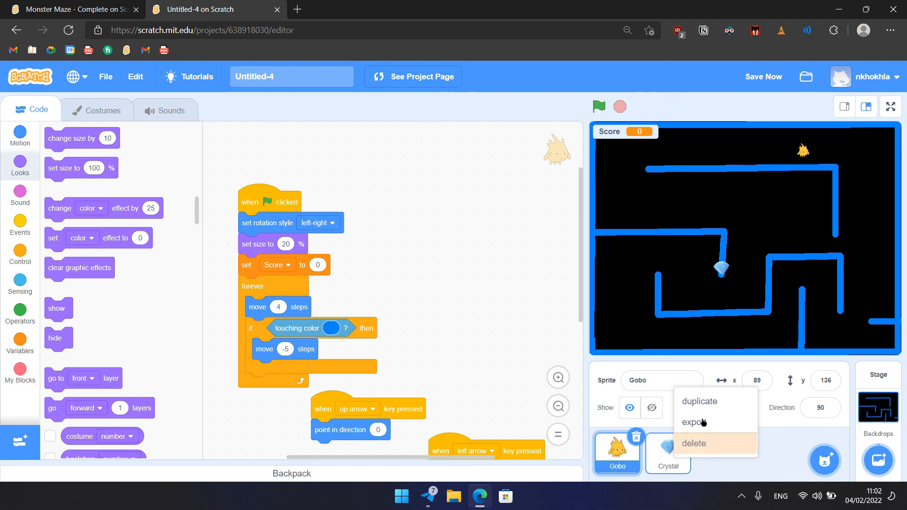
pyautogui.click(699, 401)
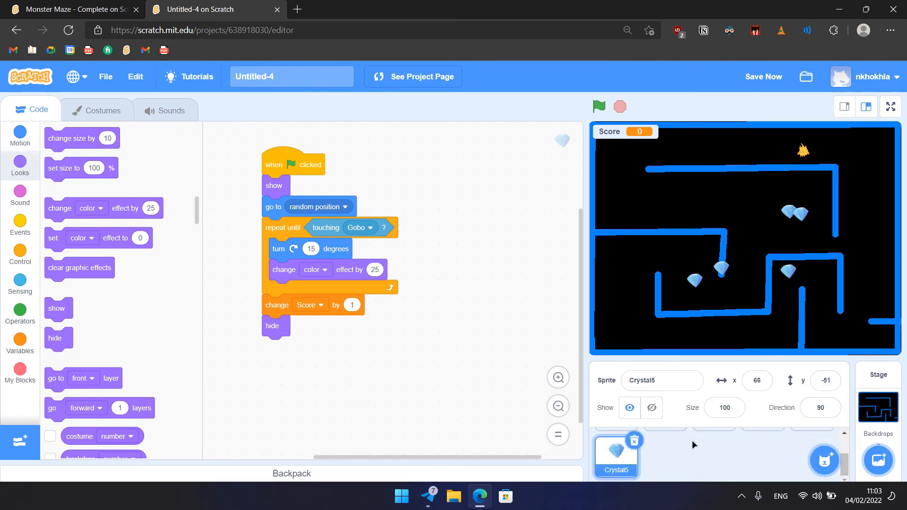
pyautogui.rightClick(616, 454)
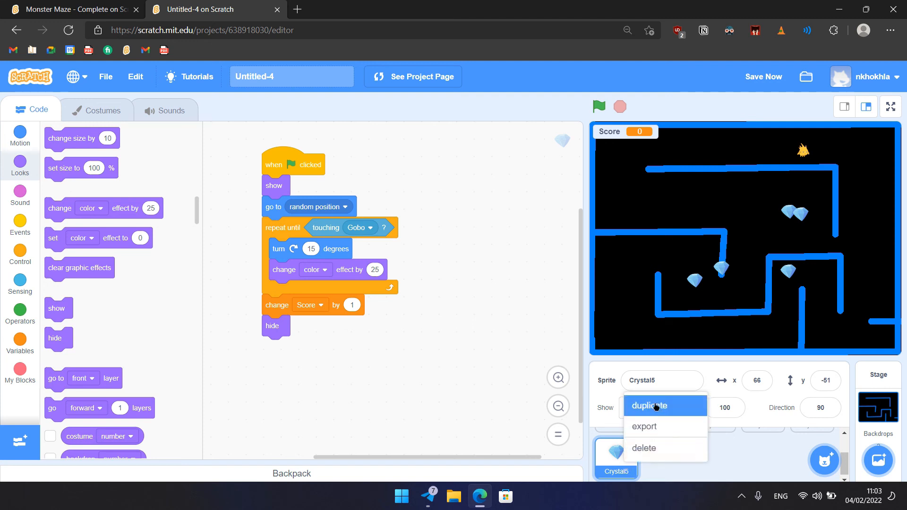
pyautogui.click(649, 405)
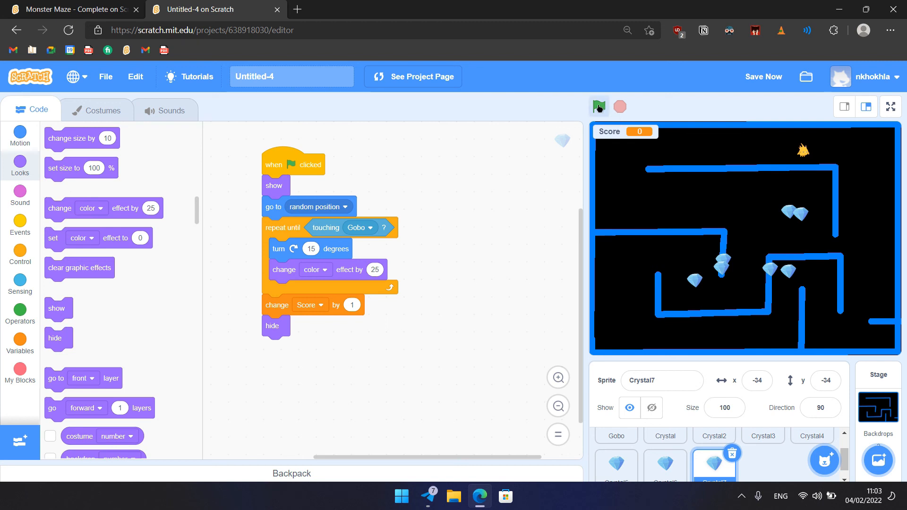
# Start the game with the green flag so the crystals scatter and Score reads 1
pyautogui.click(599, 106)
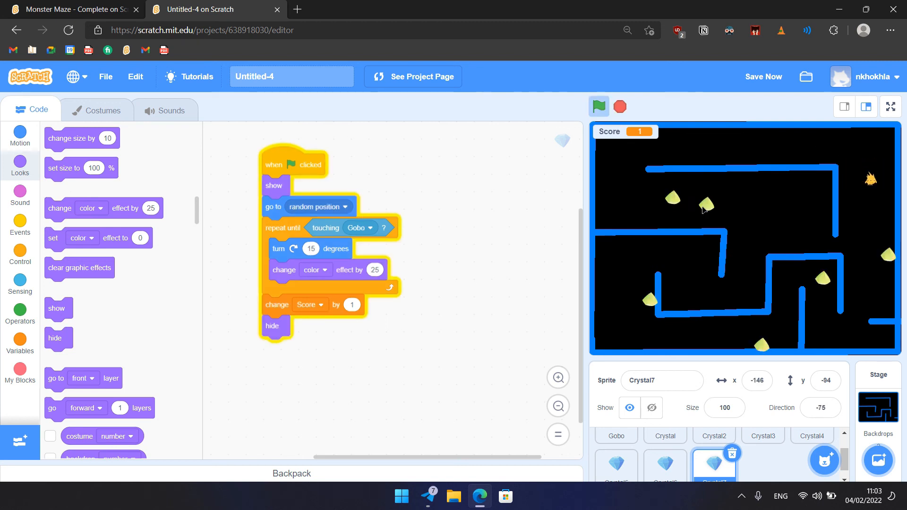